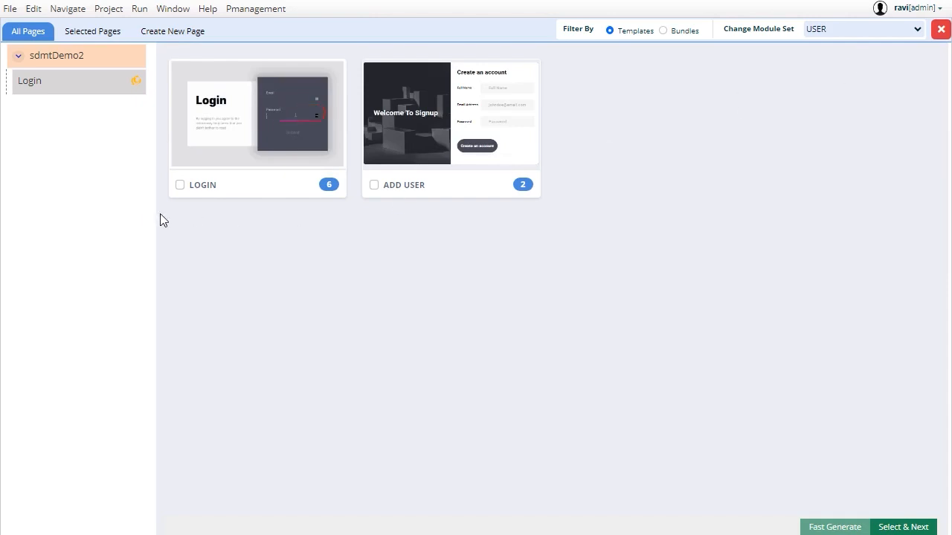
# Select the LOGIN page, choose Login Page Theme-03, and generate the login page.
pyautogui.click(180, 184)
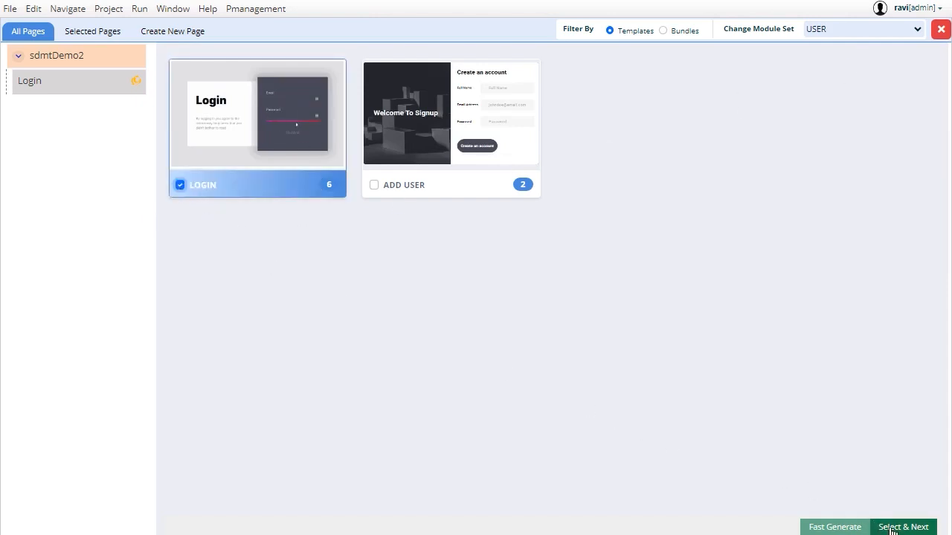
pyautogui.click(905, 526)
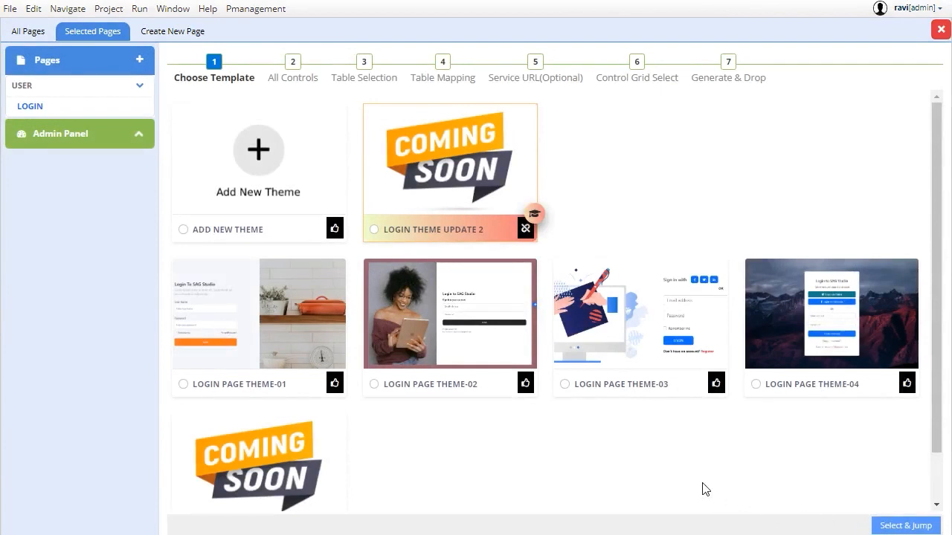
pyautogui.click(565, 384)
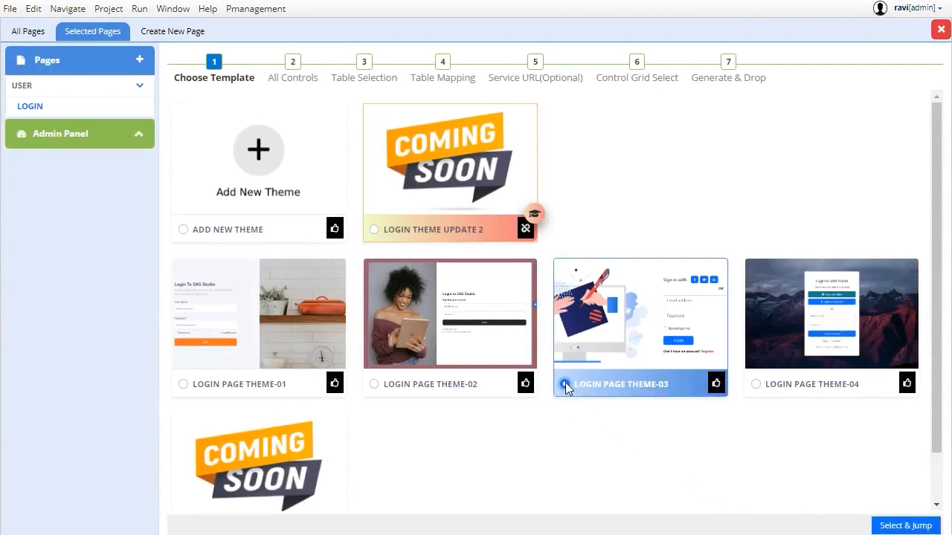
pyautogui.click(906, 525)
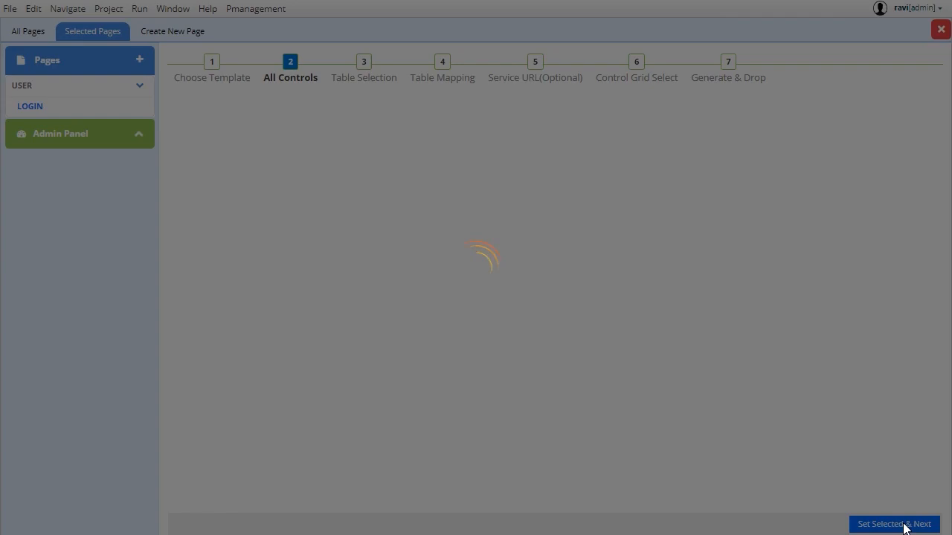
pyautogui.click(894, 524)
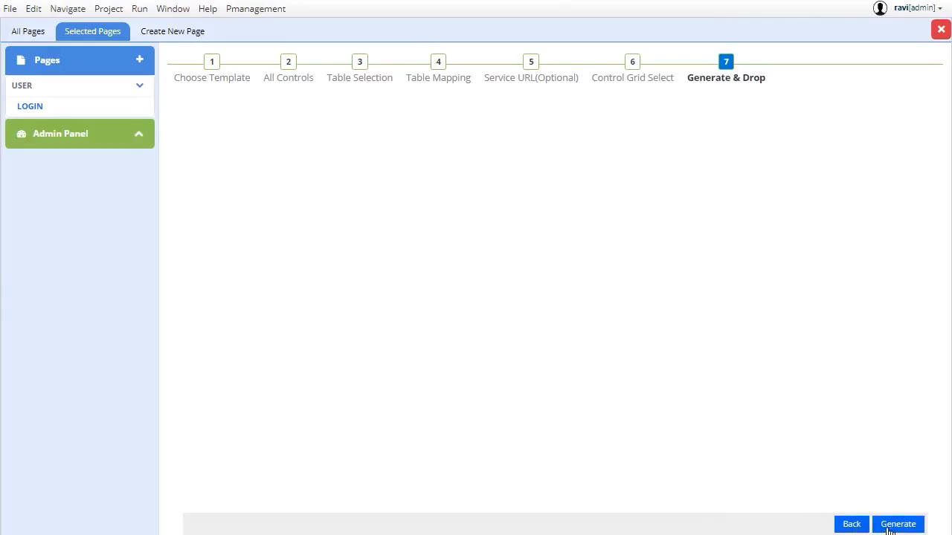
pyautogui.click(898, 523)
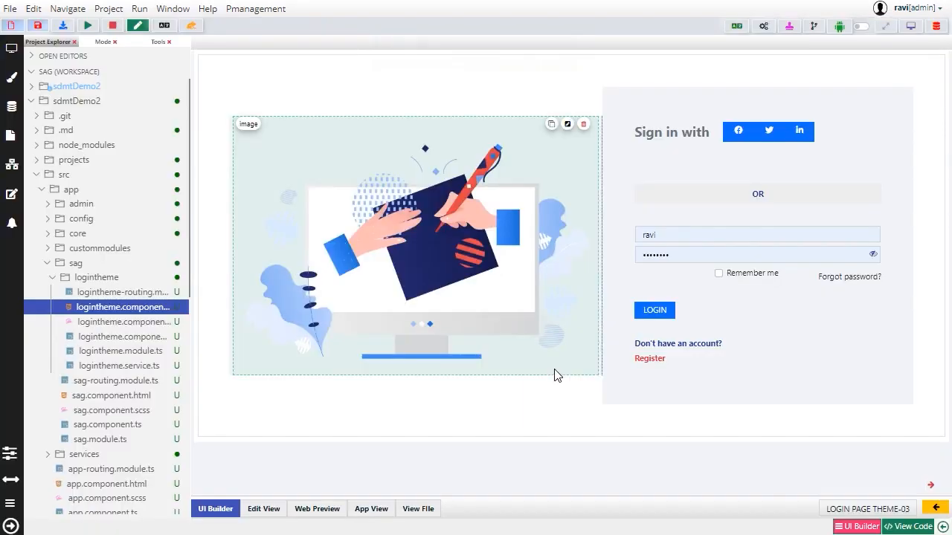
# Delete the email input from the generated sign-in form and confirm the deletion.
pyautogui.click(744, 233)
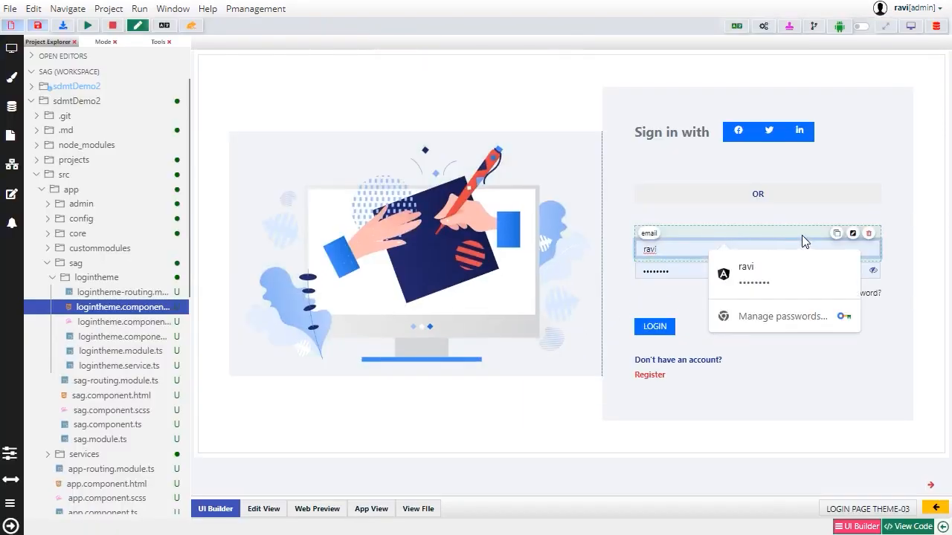
pyautogui.click(869, 232)
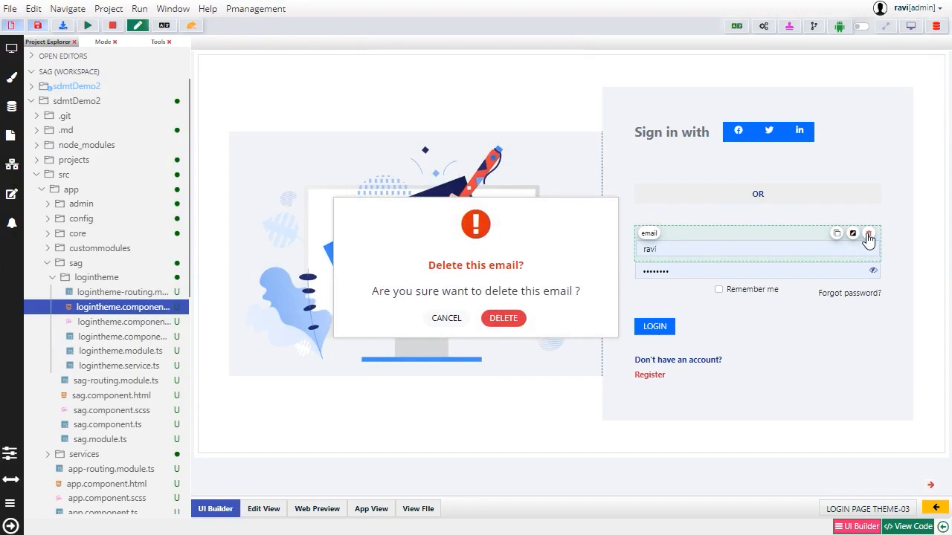
pyautogui.click(502, 318)
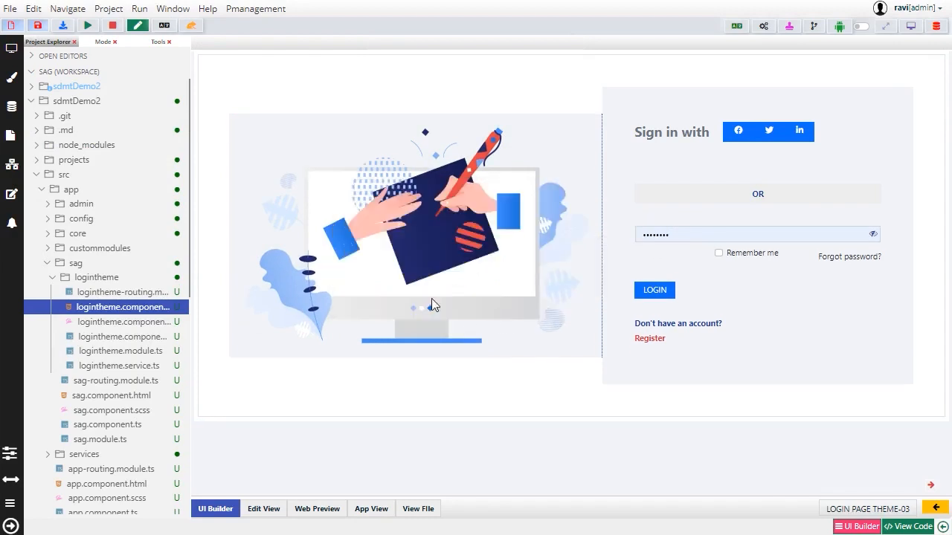
pyautogui.click(158, 42)
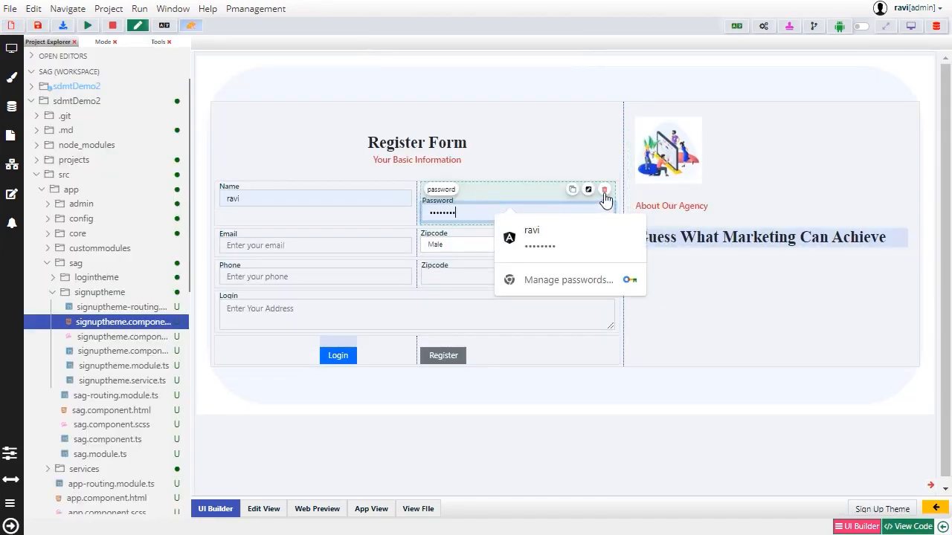
# Delete the password input from the Register Form and confirm the deletion.
pyautogui.click(603, 191)
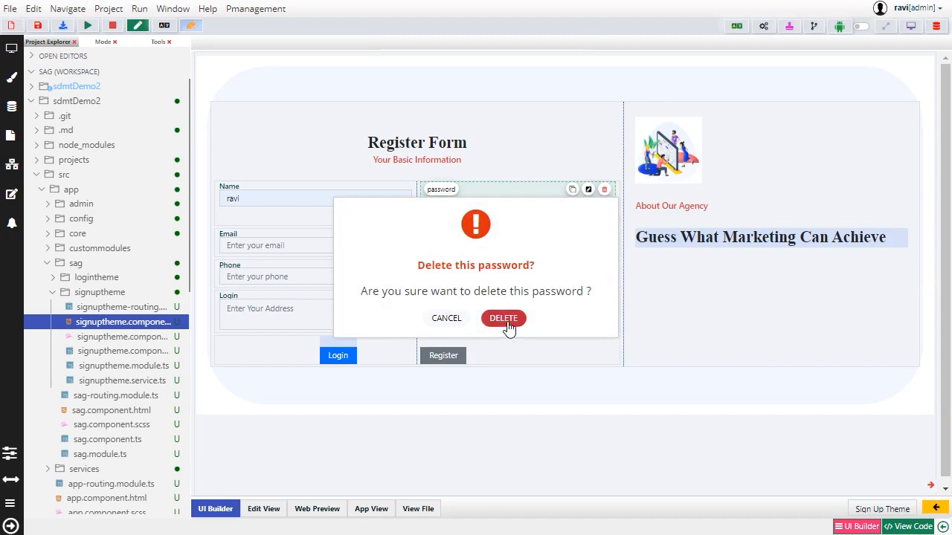
pyautogui.click(502, 318)
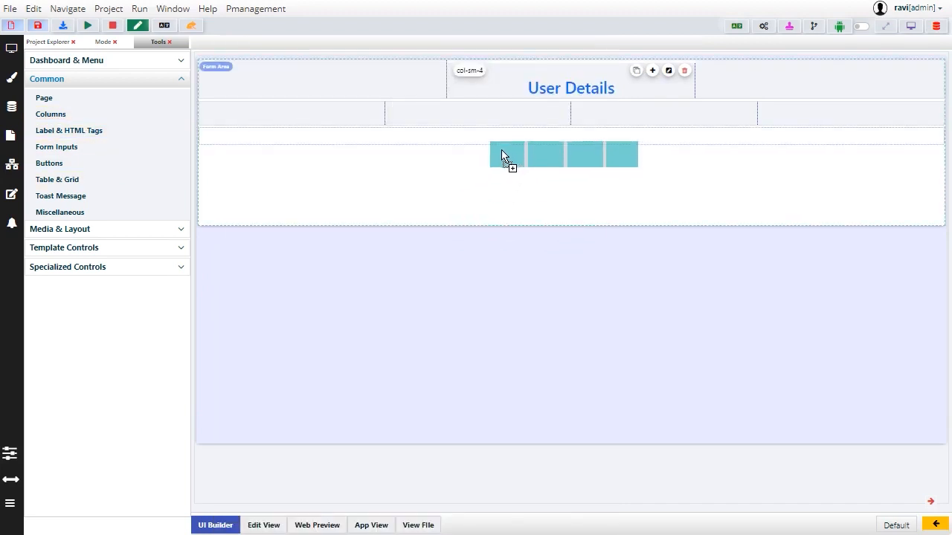
# Add Text and further form inputs to the User Details grid and select the Text input's properties.
pyautogui.click(57, 147)
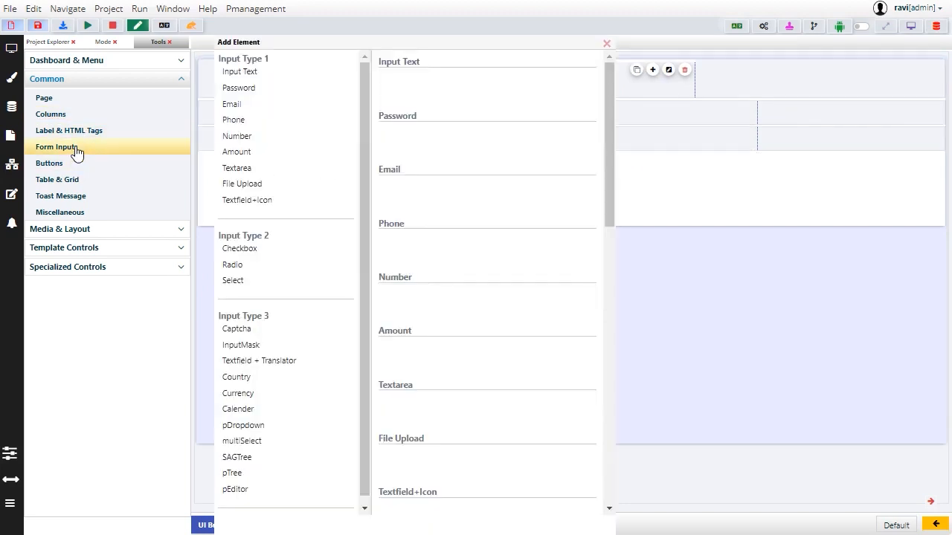
pyautogui.click(240, 71)
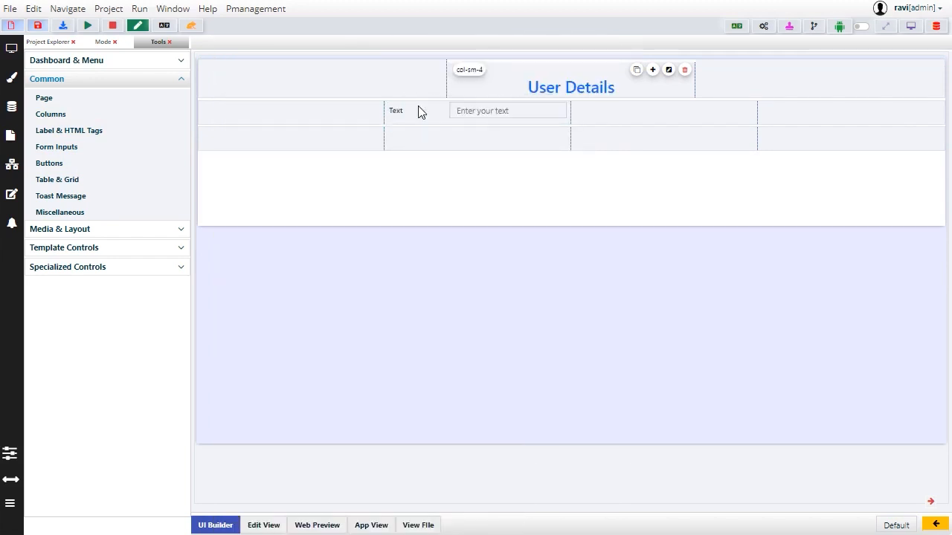
pyautogui.click(56, 147)
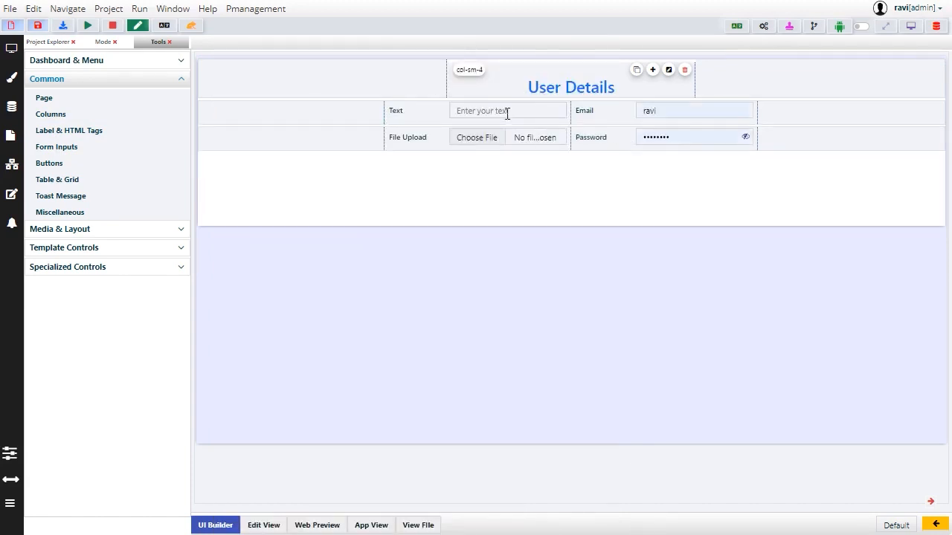
pyautogui.click(509, 110)
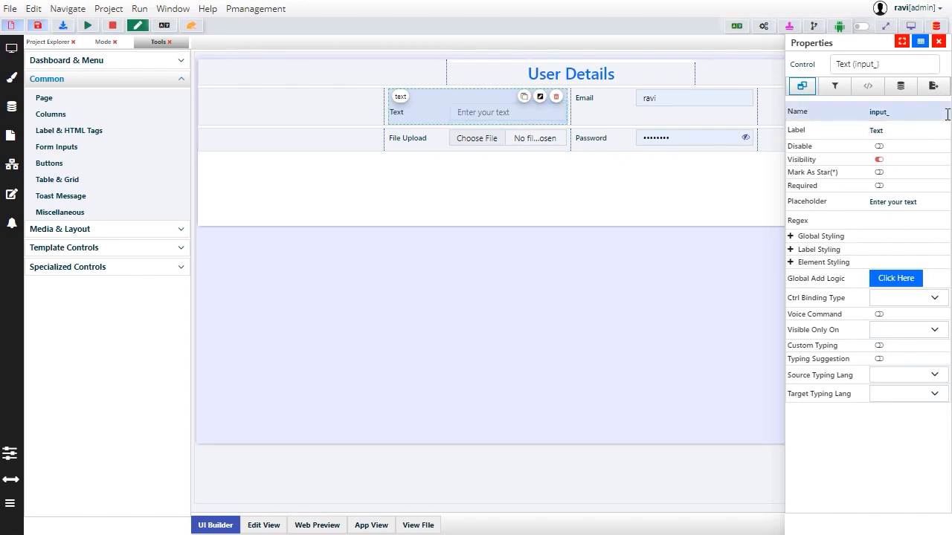
# Set the Text input's Name property to 'name'.
pyautogui.write('name')
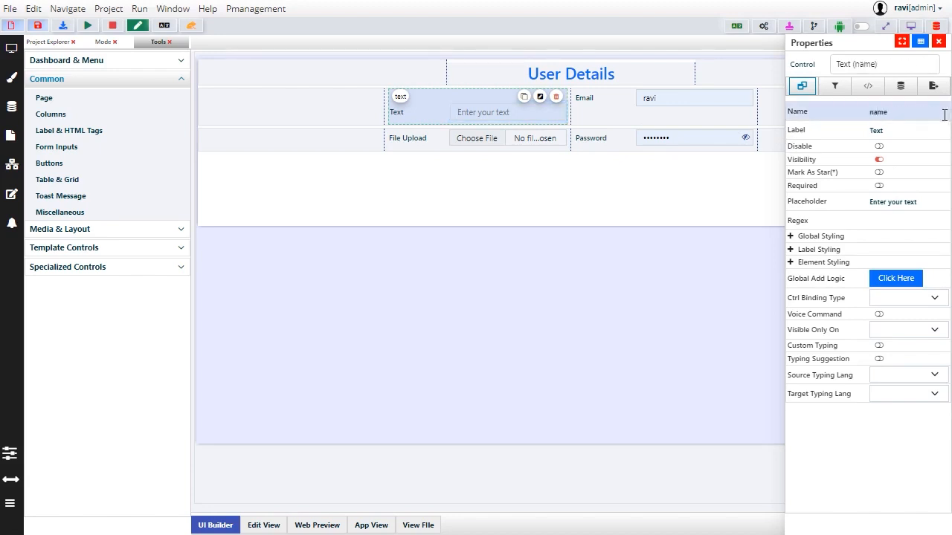
pyautogui.write('Nam')
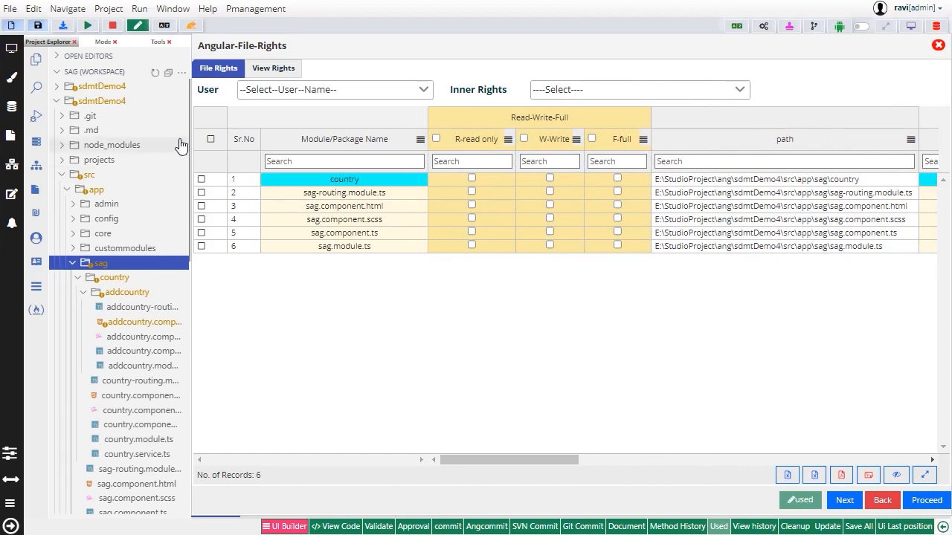
pyautogui.click(202, 179)
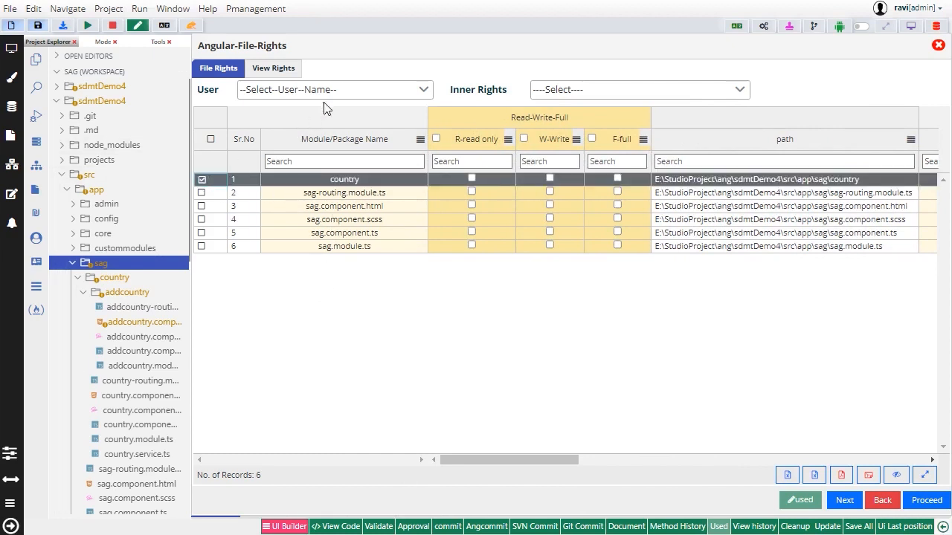
pyautogui.click(333, 90)
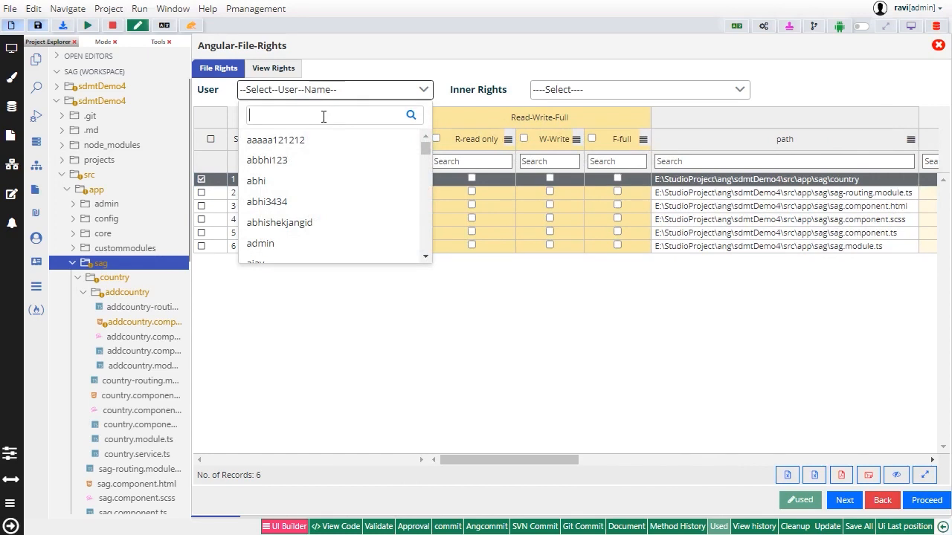
pyautogui.write('hak')
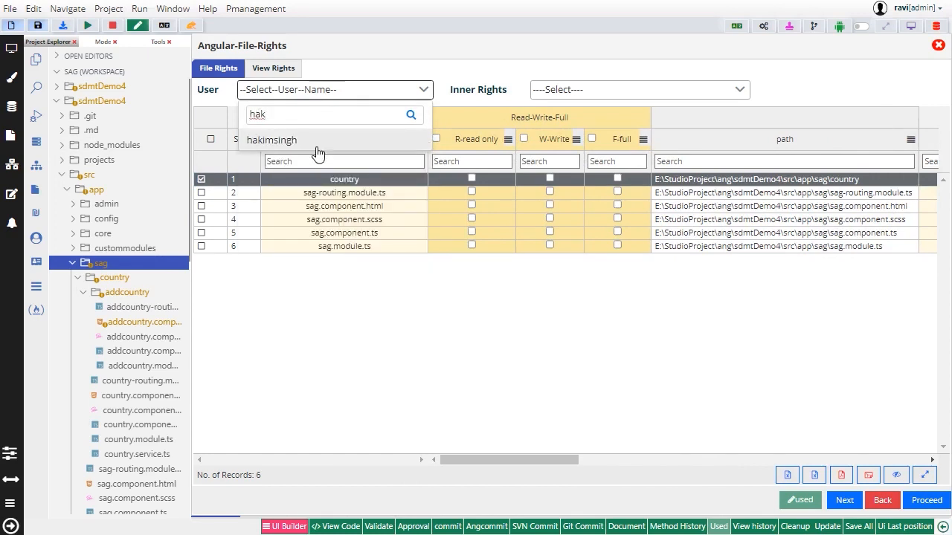
pyautogui.click(638, 89)
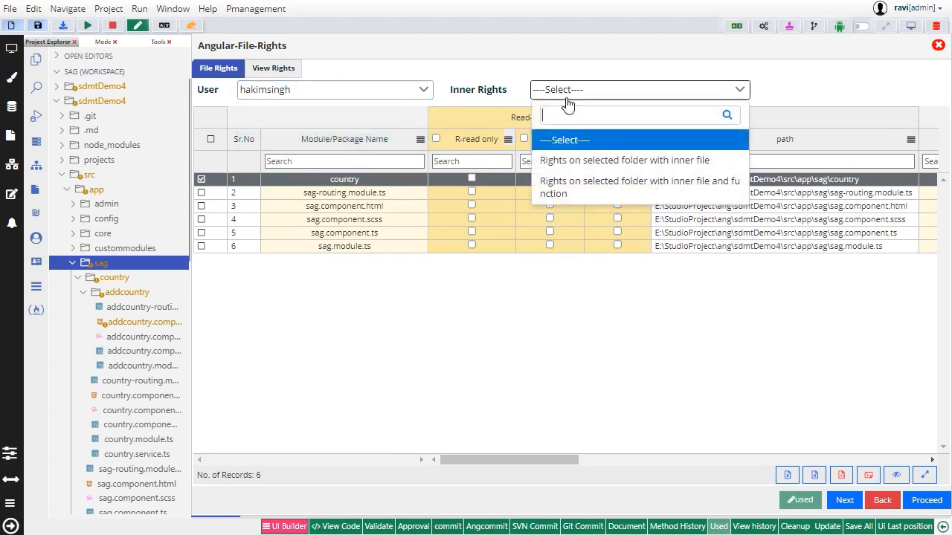
pyautogui.click(623, 161)
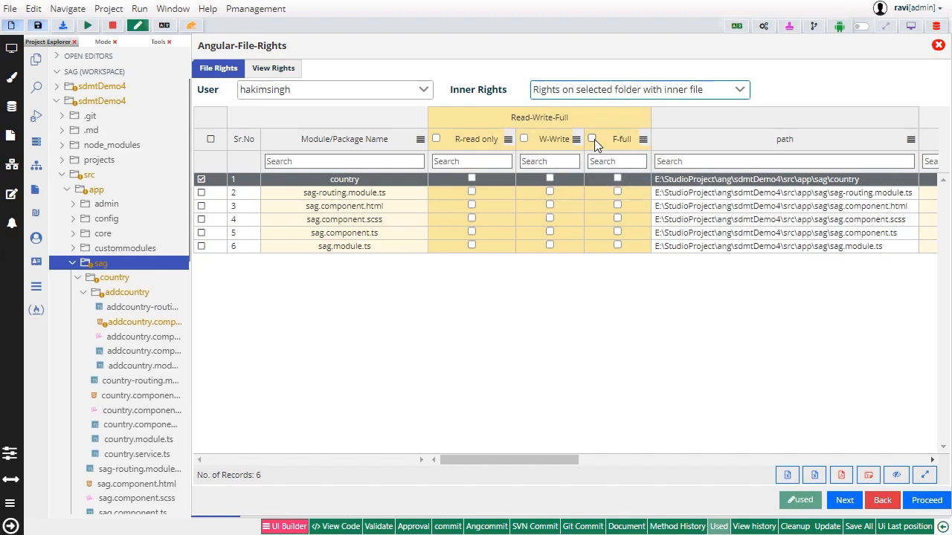
pyautogui.click(592, 138)
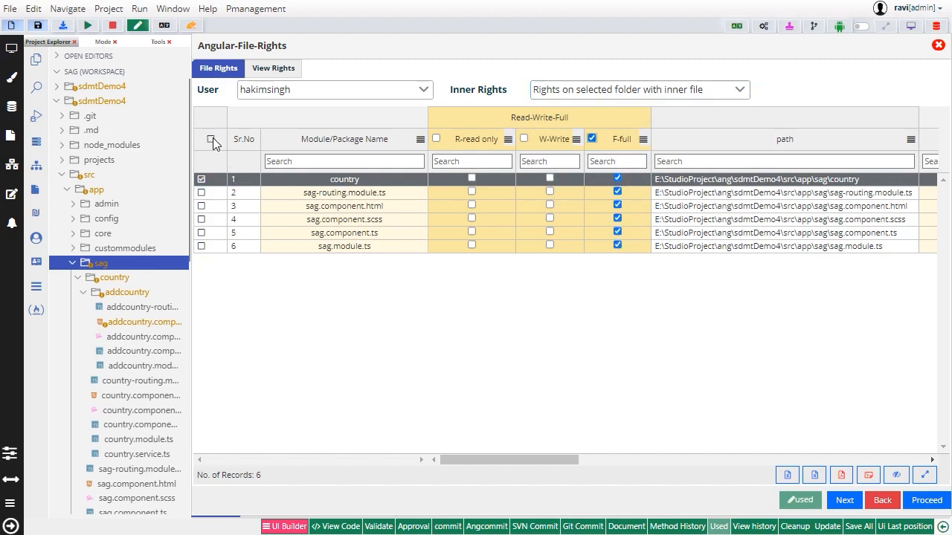
pyautogui.click(211, 140)
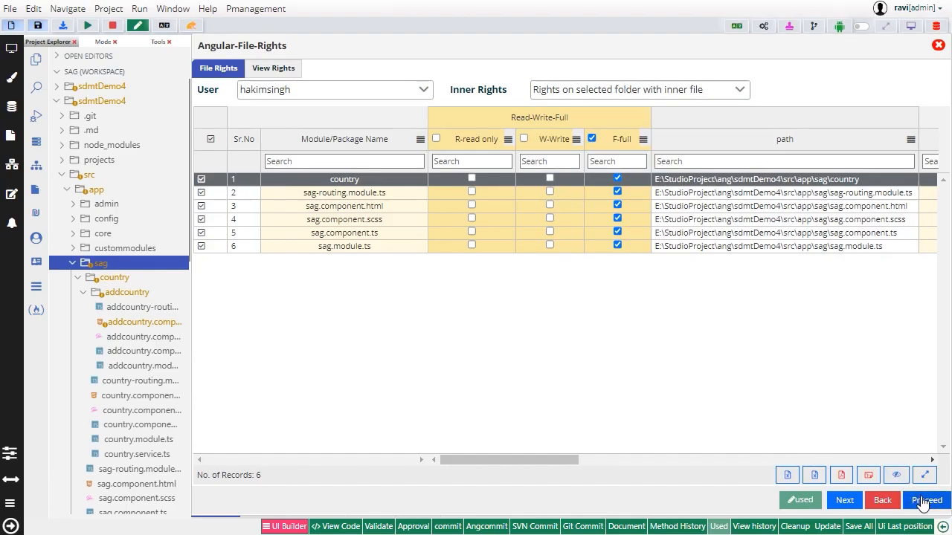
pyautogui.click(926, 500)
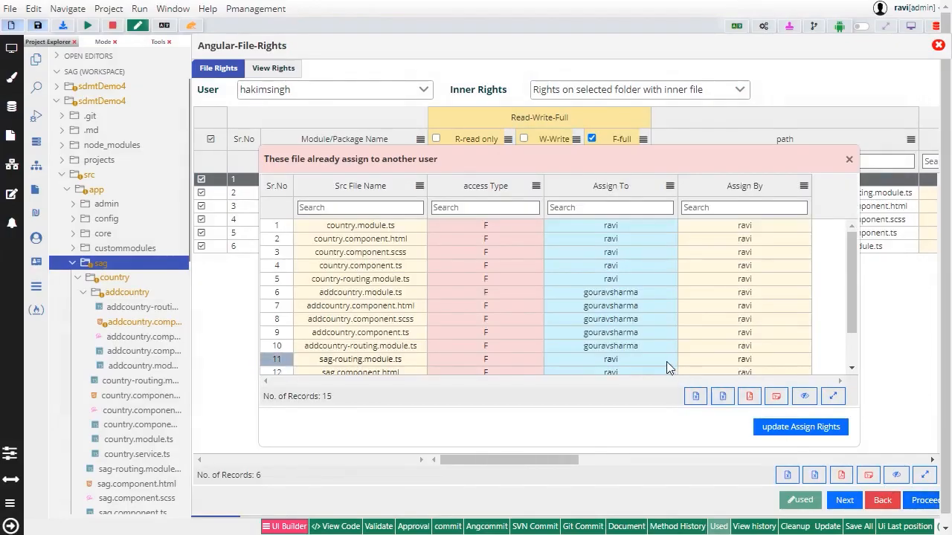
pyautogui.moveTo(800, 425)
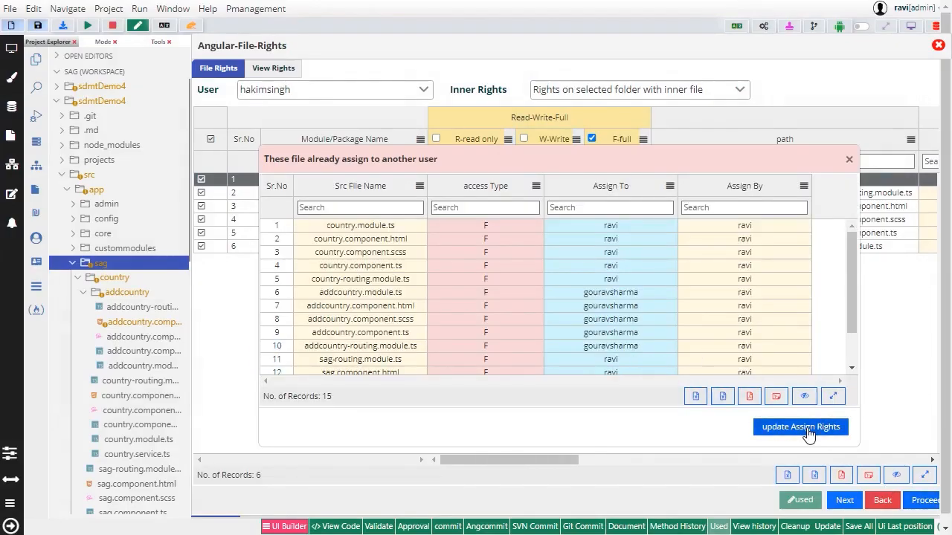
pyautogui.click(800, 425)
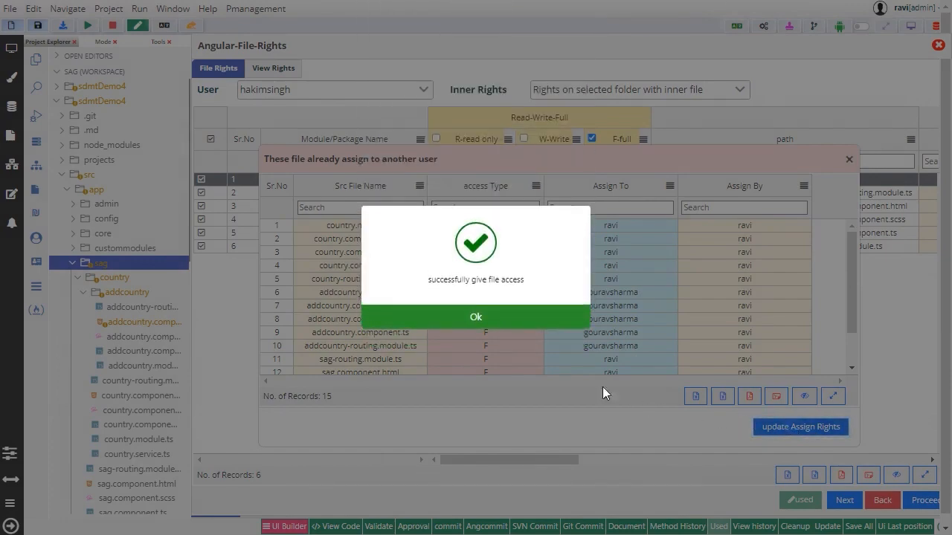
pyautogui.click(476, 317)
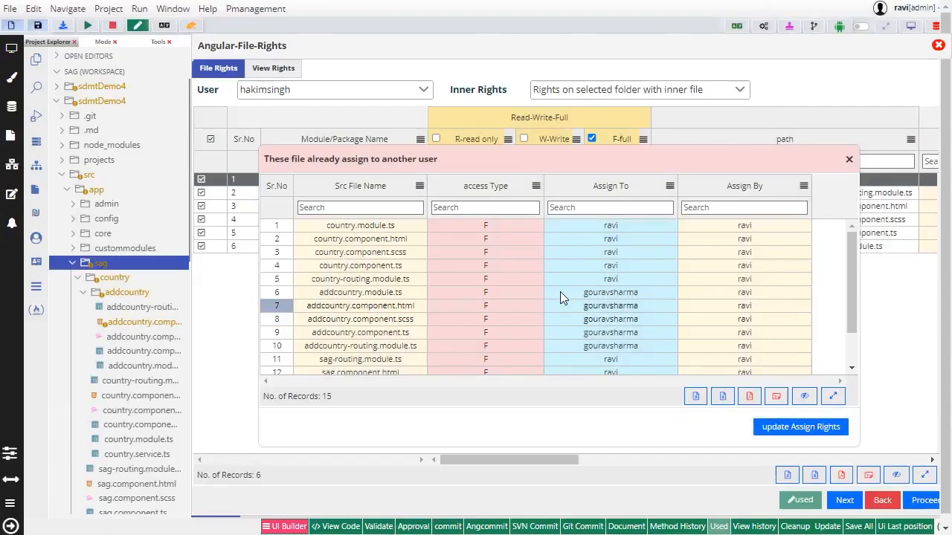
pyautogui.click(848, 159)
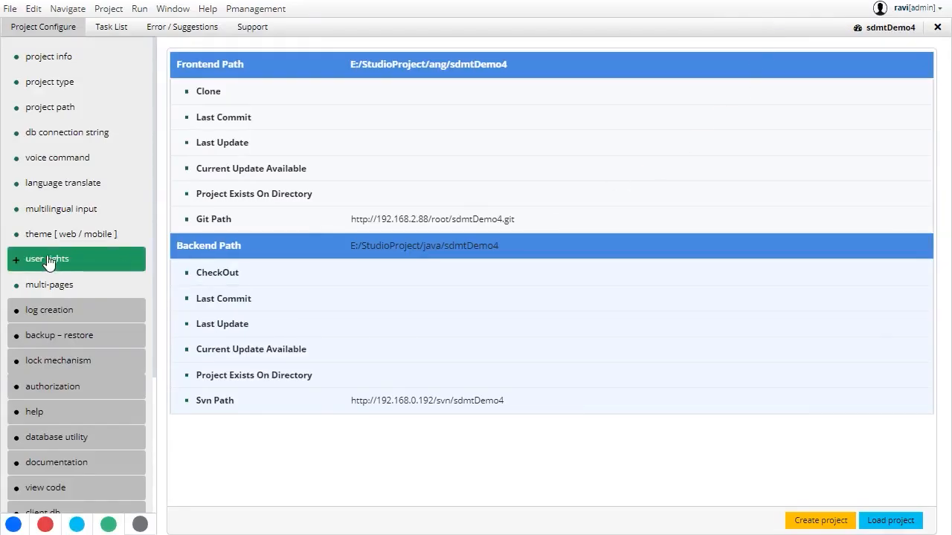
# Apply Design 5 as the whole mobile app theme.
pyautogui.click(72, 234)
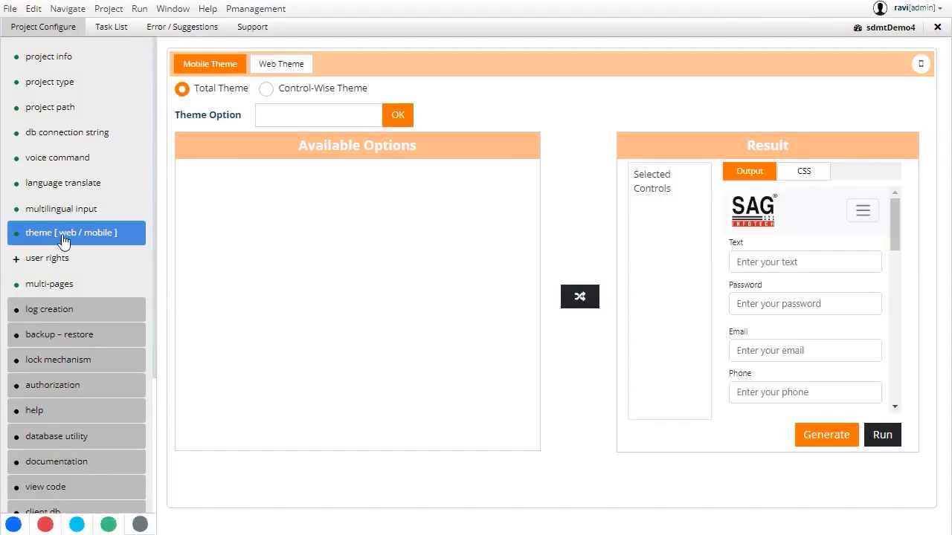
pyautogui.click(318, 114)
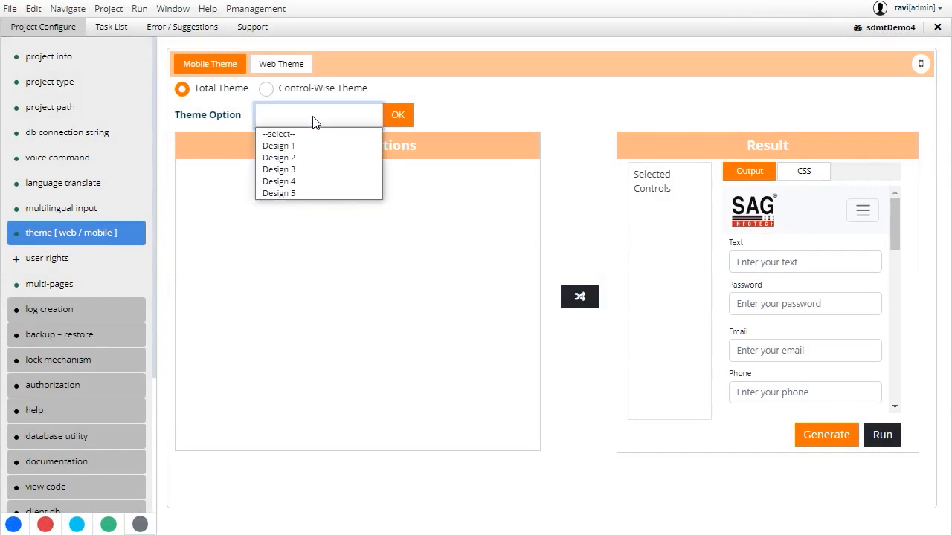
pyautogui.click(279, 194)
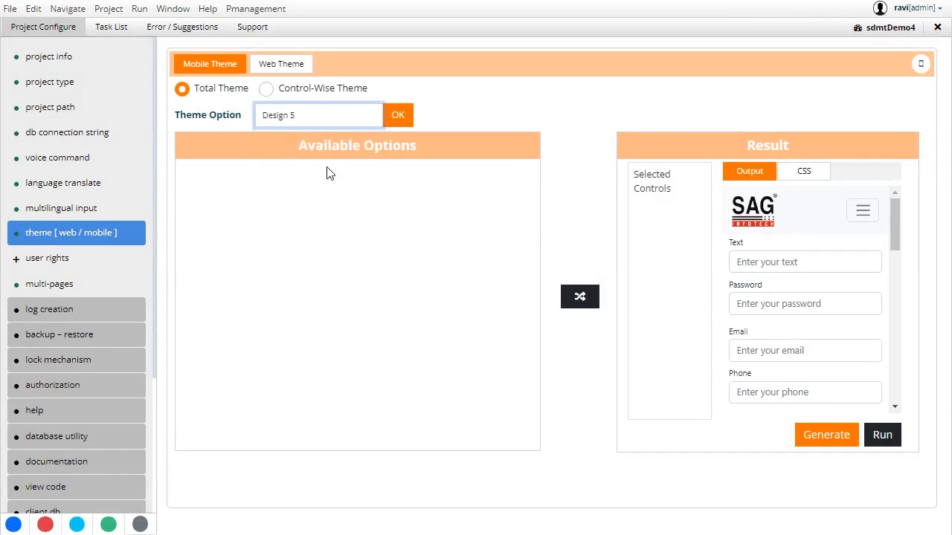
pyautogui.click(398, 116)
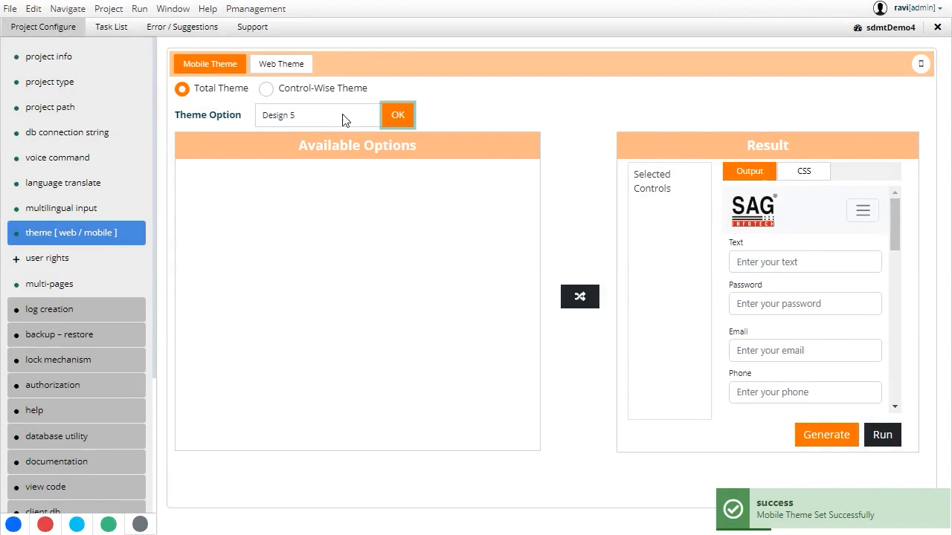
# In Control-Wise Theme, give the FOOTER MENU control Design 3 and add it to selected controls.
pyautogui.click(265, 87)
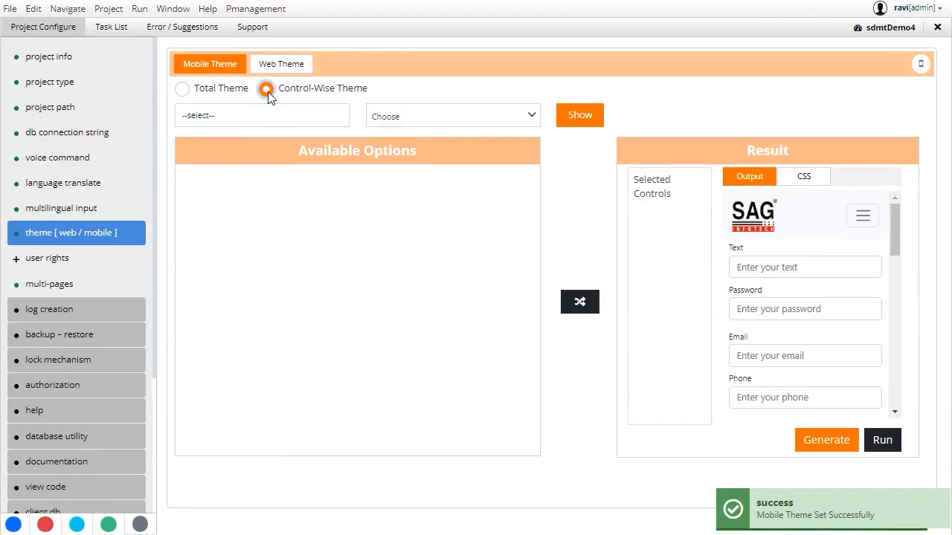
pyautogui.click(262, 115)
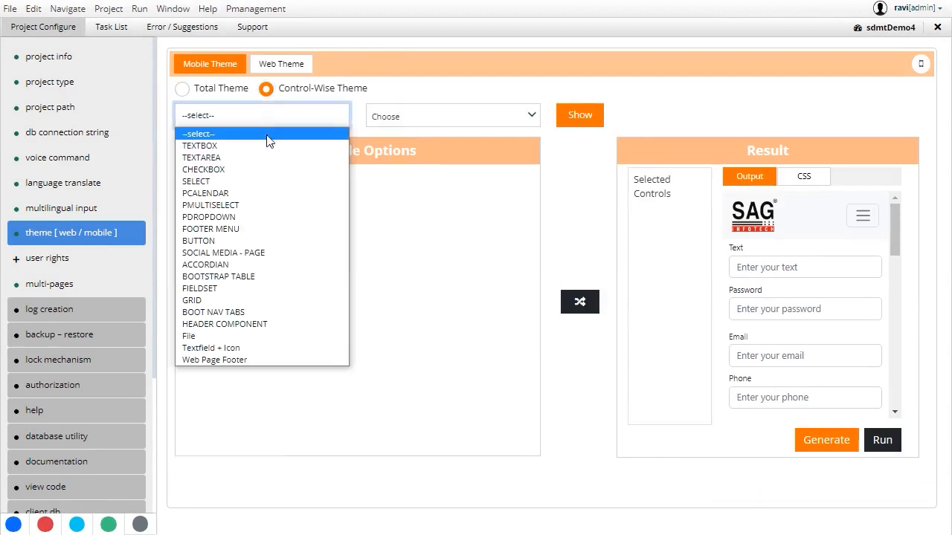
pyautogui.click(211, 229)
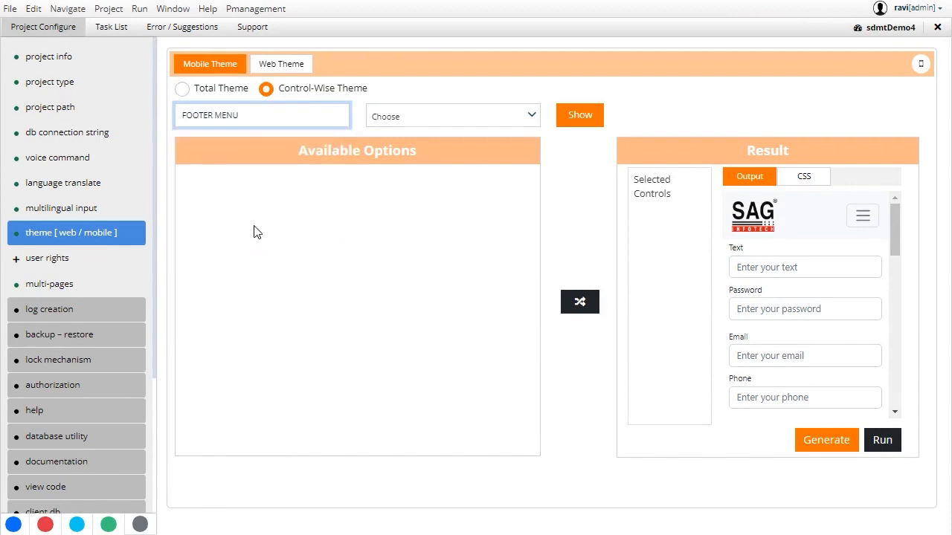
pyautogui.click(452, 116)
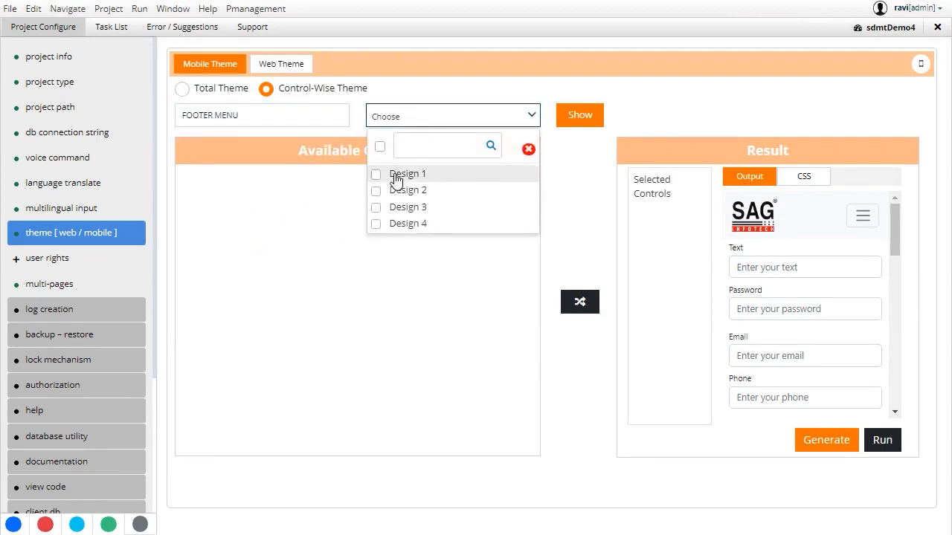
pyautogui.click(375, 207)
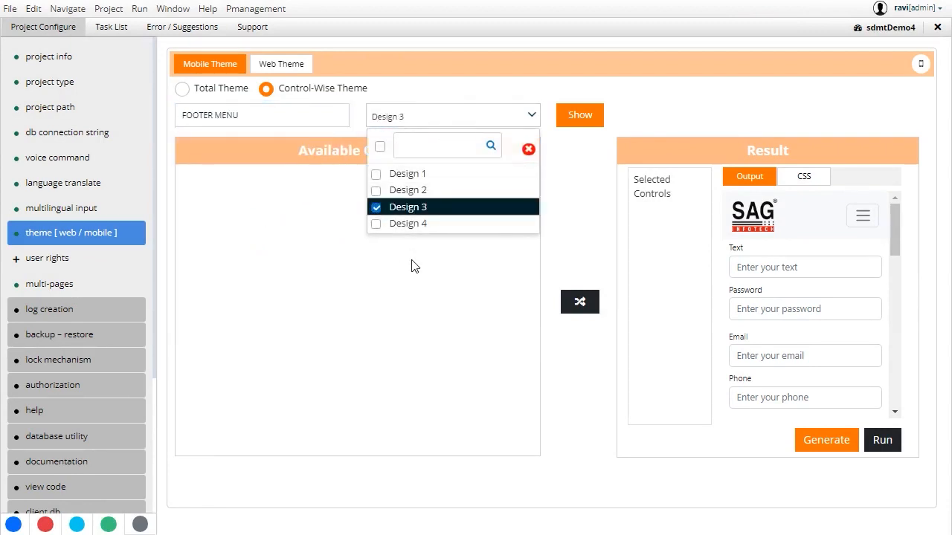
pyautogui.click(580, 114)
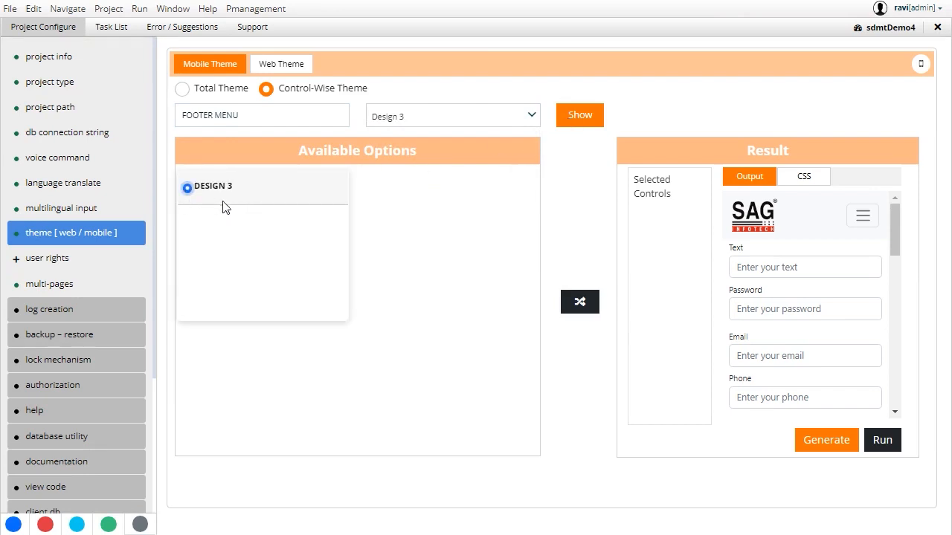
pyautogui.click(580, 300)
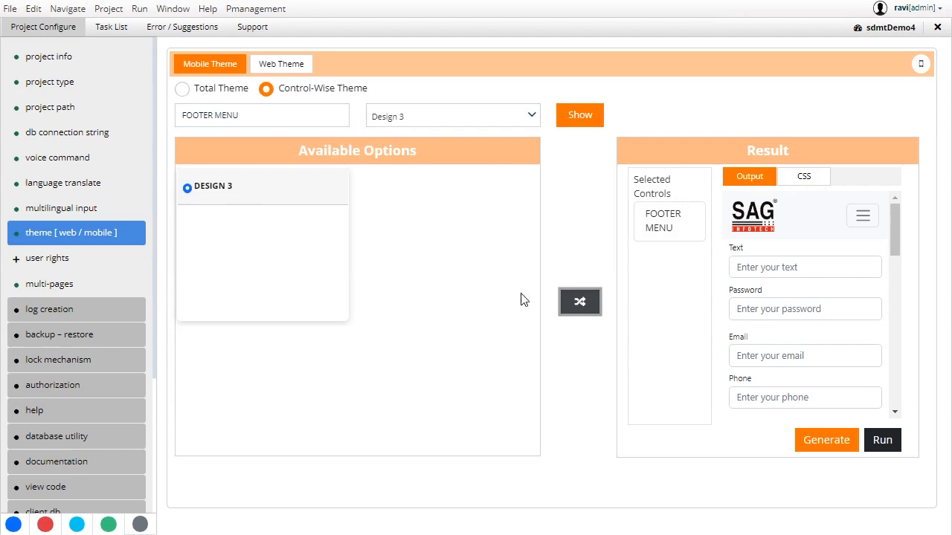
# Choose the Web Page Footer control for theming next.
pyautogui.click(262, 115)
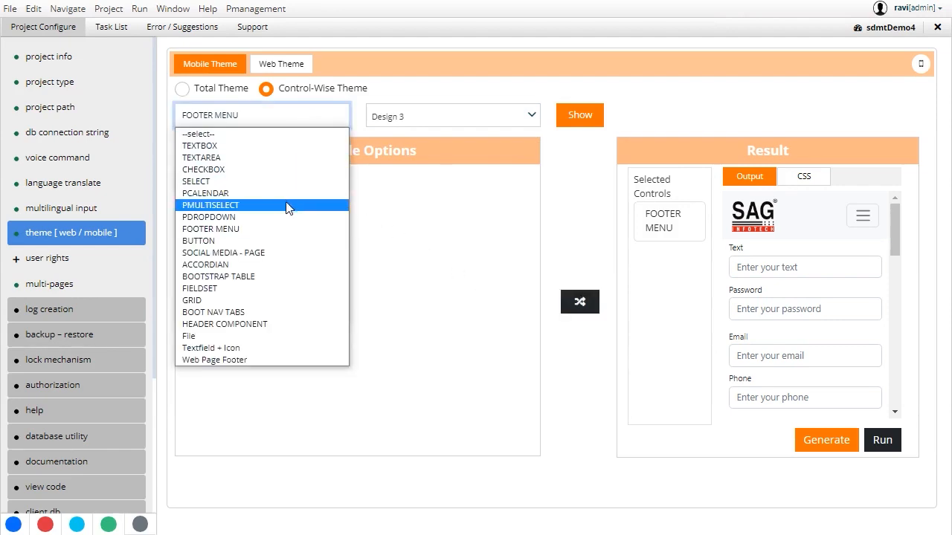
pyautogui.click(214, 359)
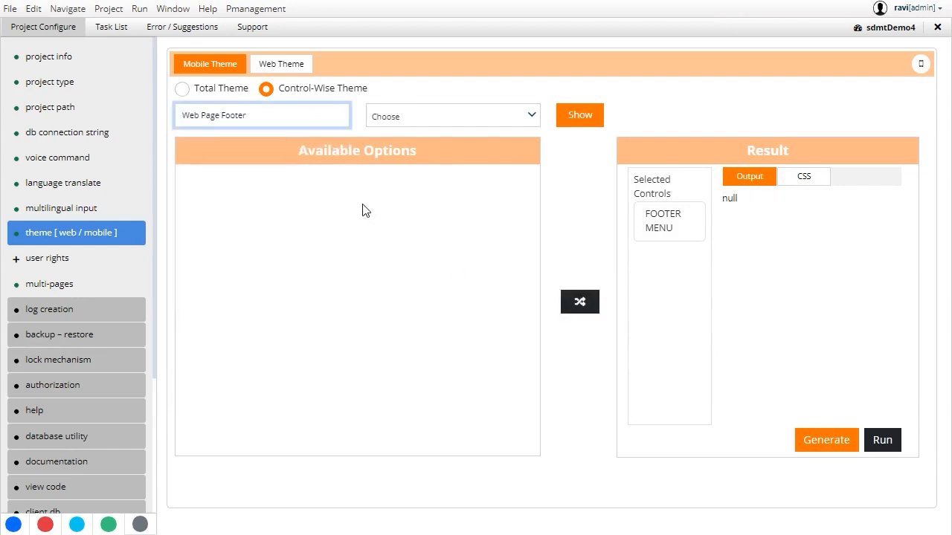
# Give Web Page Footer Design 1, add it to selected controls, and review the generated CSS.
pyautogui.click(452, 116)
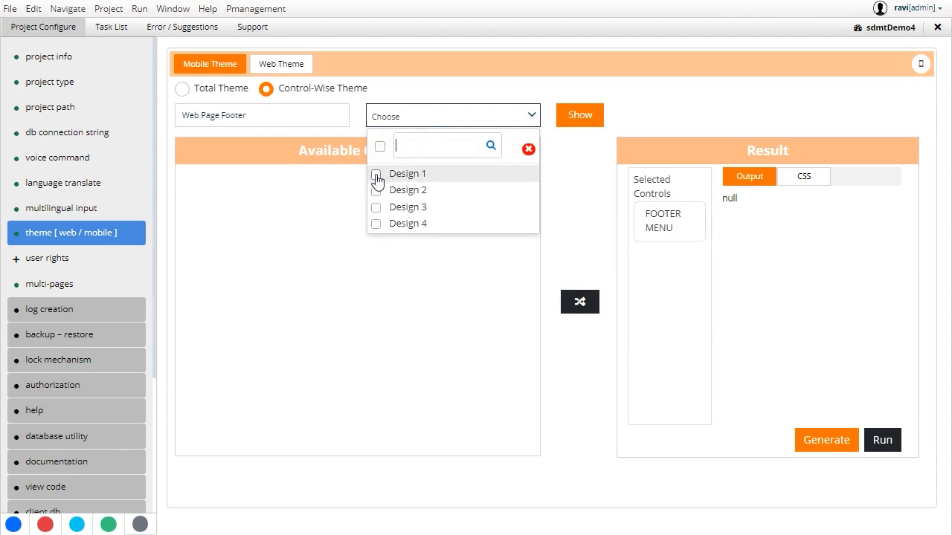
pyautogui.click(377, 172)
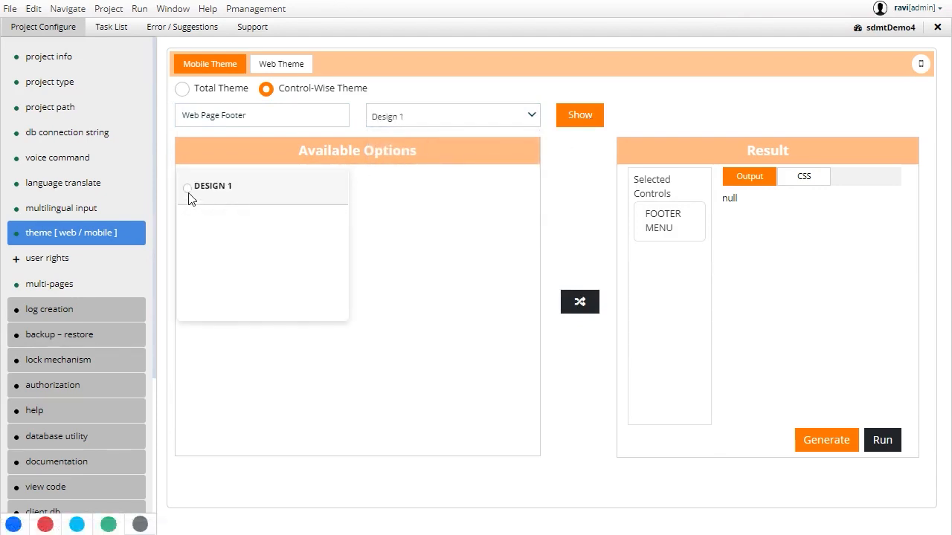
pyautogui.click(184, 186)
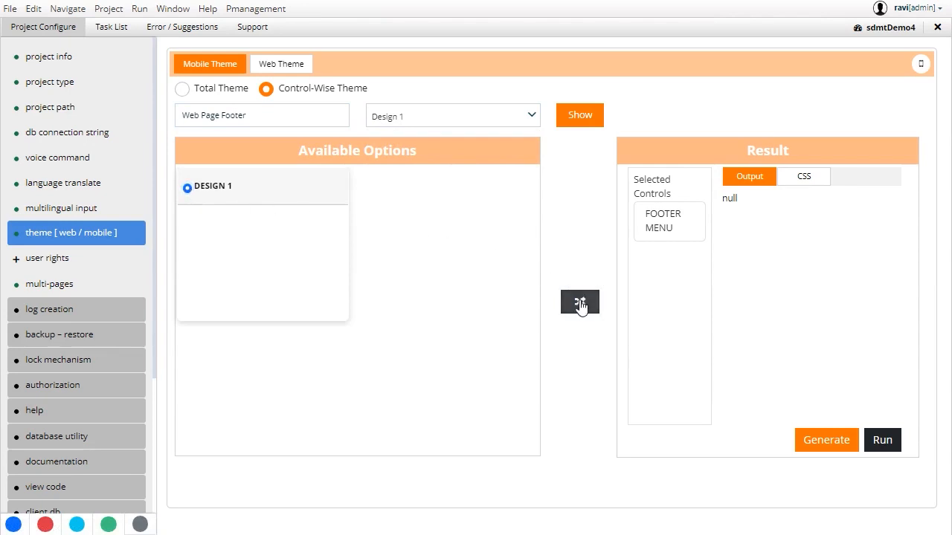
pyautogui.click(580, 302)
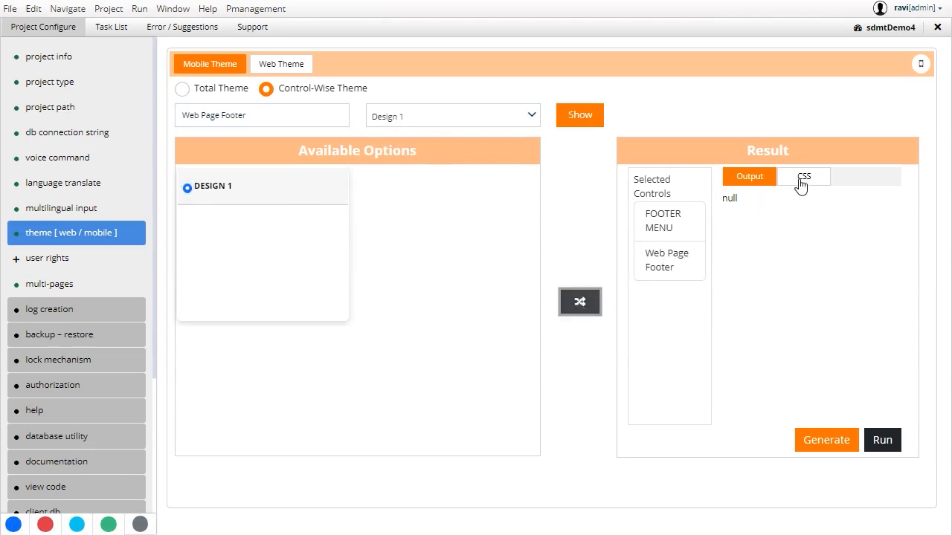
pyautogui.click(803, 176)
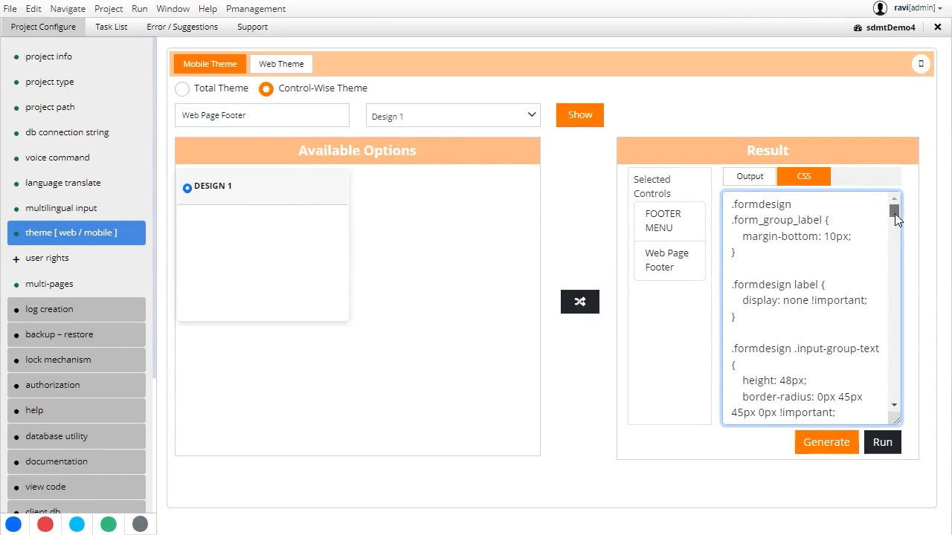
pyautogui.scroll(-3)
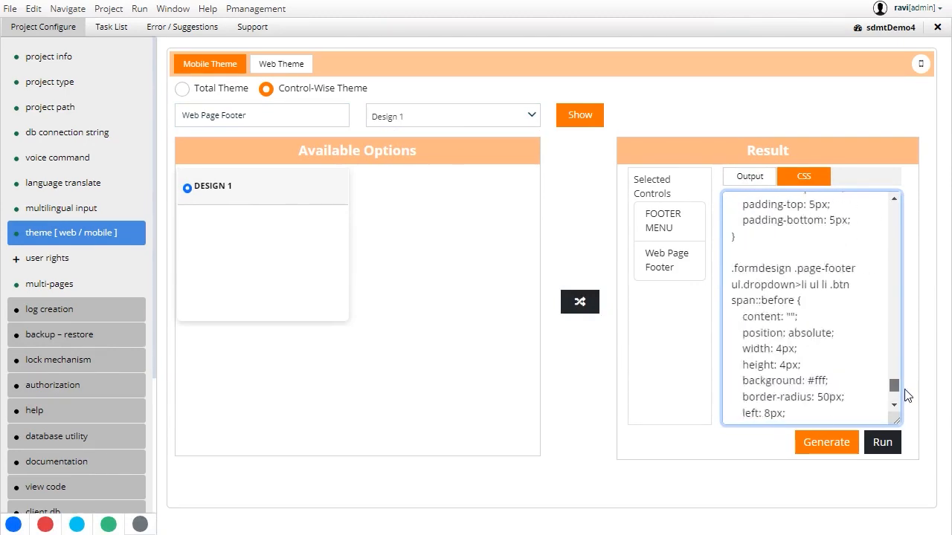
pyautogui.scroll(-3)
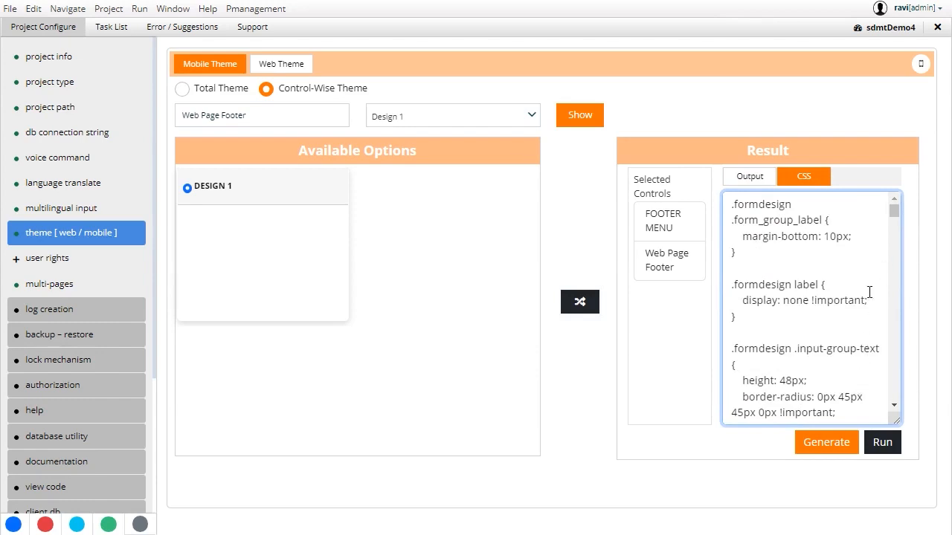
pyautogui.moveTo(921, 64)
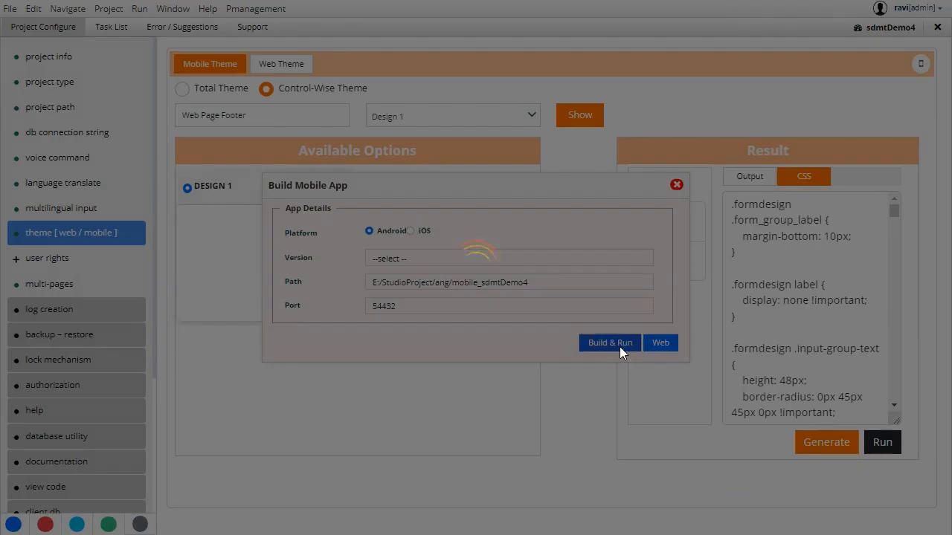
# Build and run the Android mobile app to preview its Add Country screen.
pyautogui.click(610, 342)
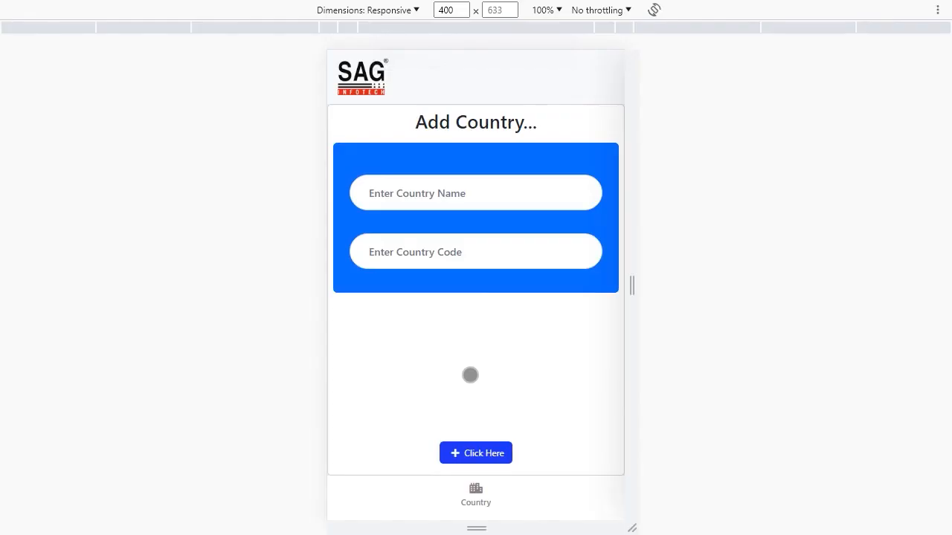
pyautogui.click(476, 193)
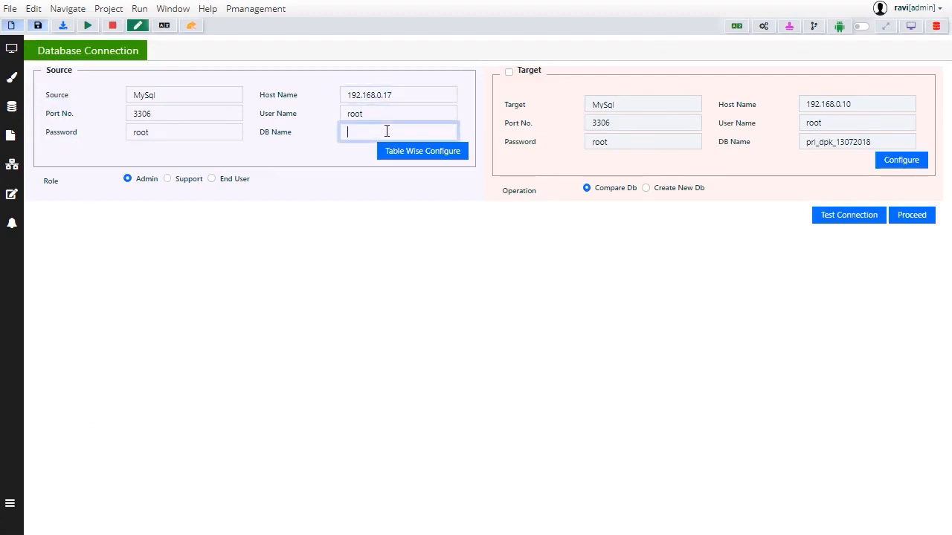
# Enter test_db as the source DB name, test the connection successfully, and proceed to the 33-table overview.
pyautogui.write('test_')
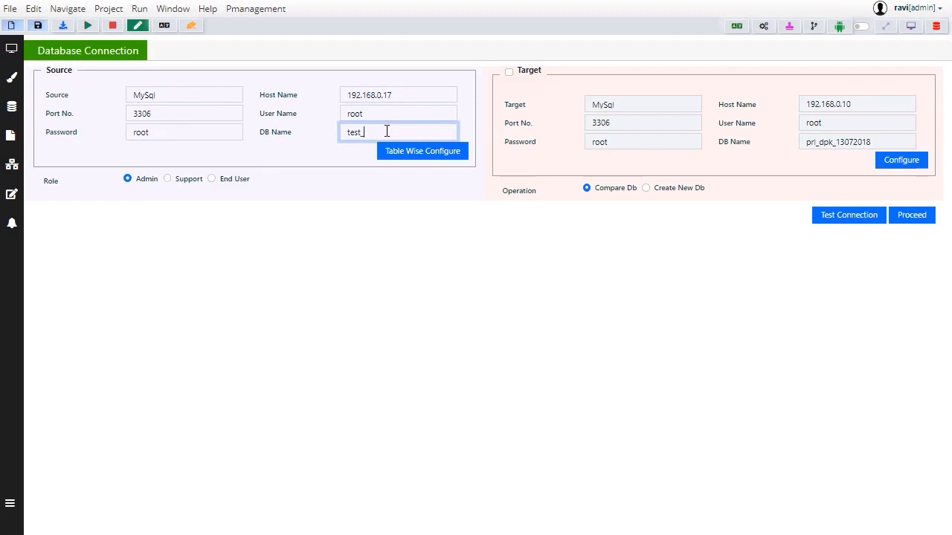
pyautogui.write('db')
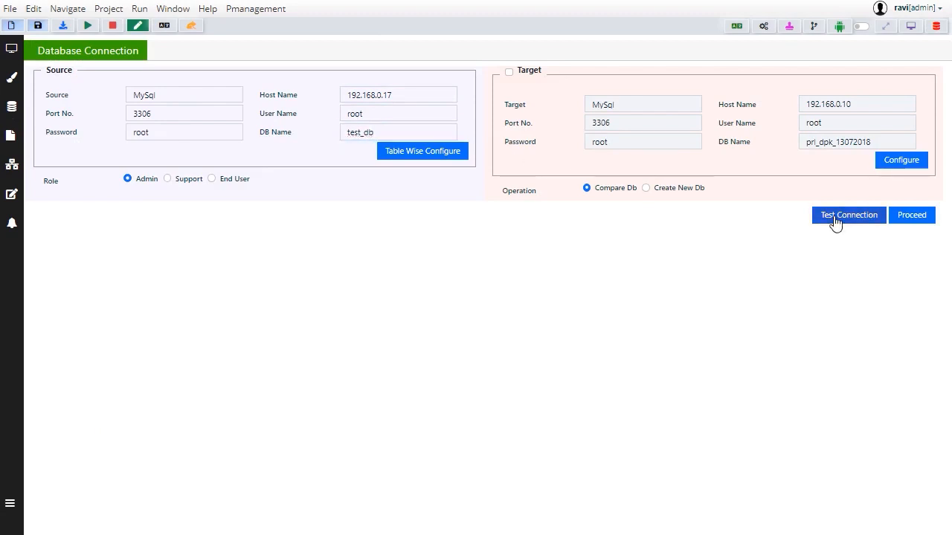
pyautogui.click(848, 214)
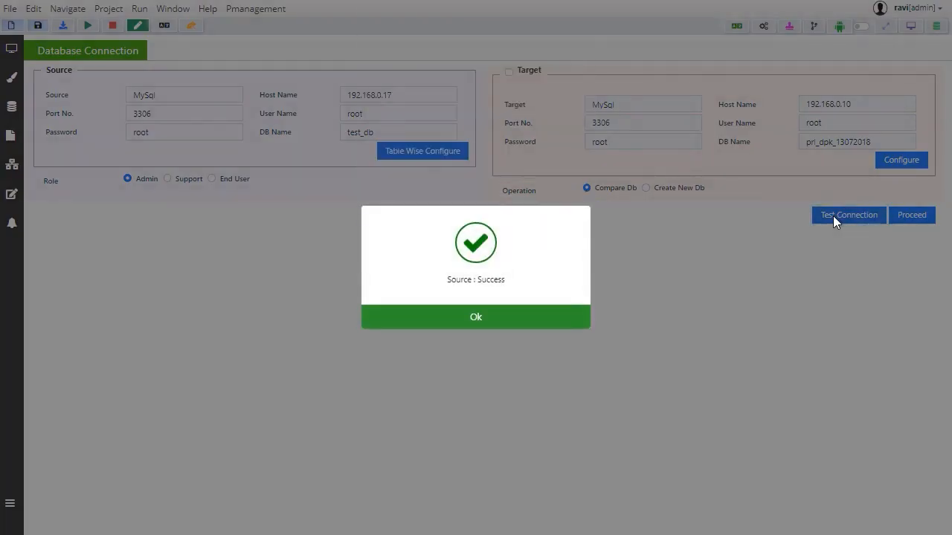
pyautogui.click(476, 317)
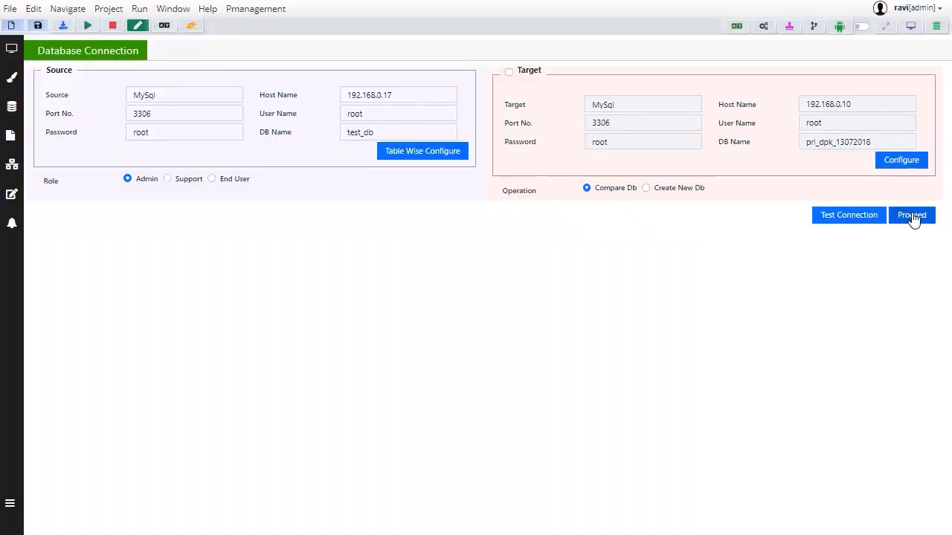
pyautogui.click(912, 215)
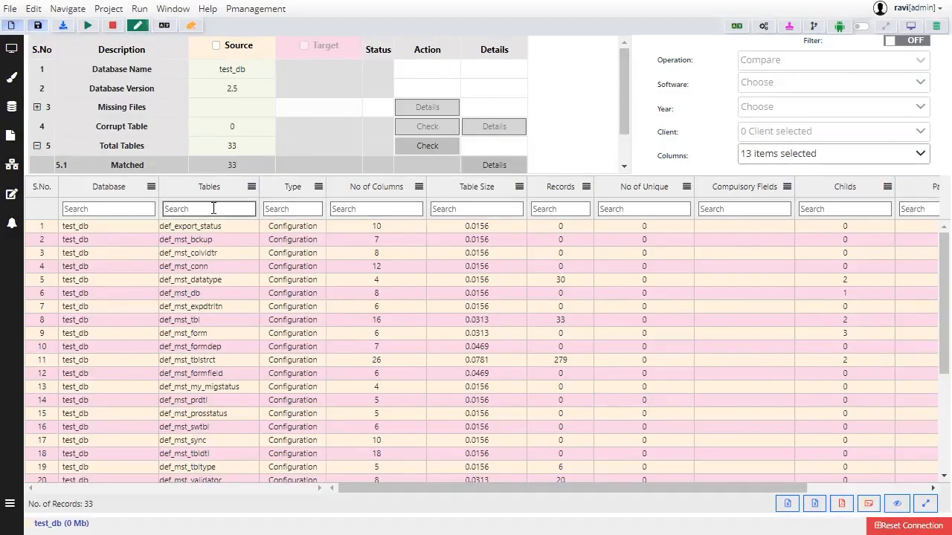
# Filter tables by 'mst_v' to view def_mst_validator's structure, then bring up the database connection settings.
pyautogui.write('mst_v')
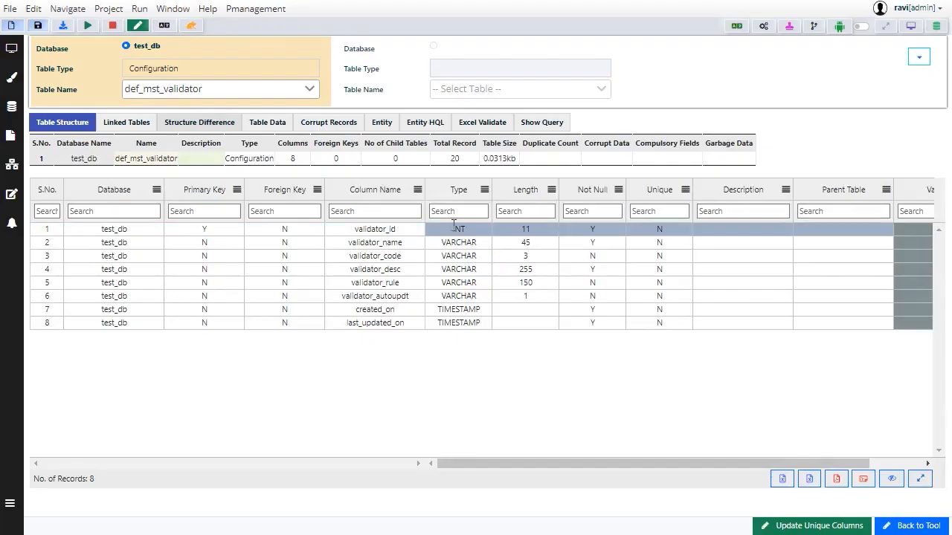
pyautogui.click(380, 122)
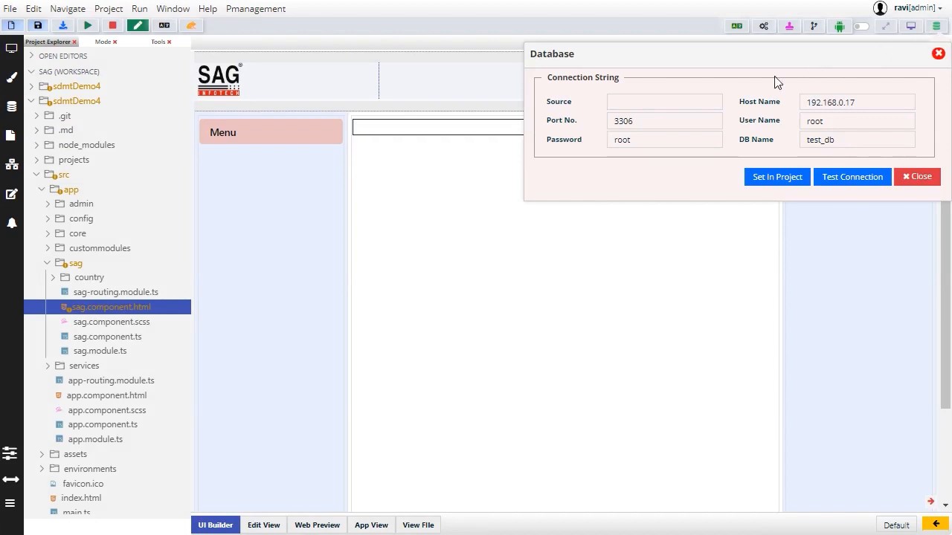
# Choose MySql as the project's database source and test the connection.
pyautogui.click(663, 101)
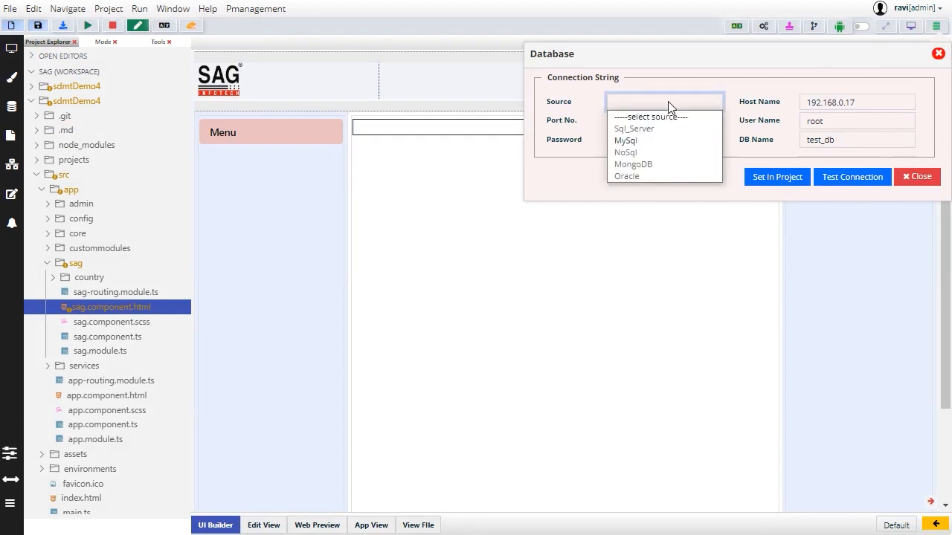
pyautogui.click(625, 140)
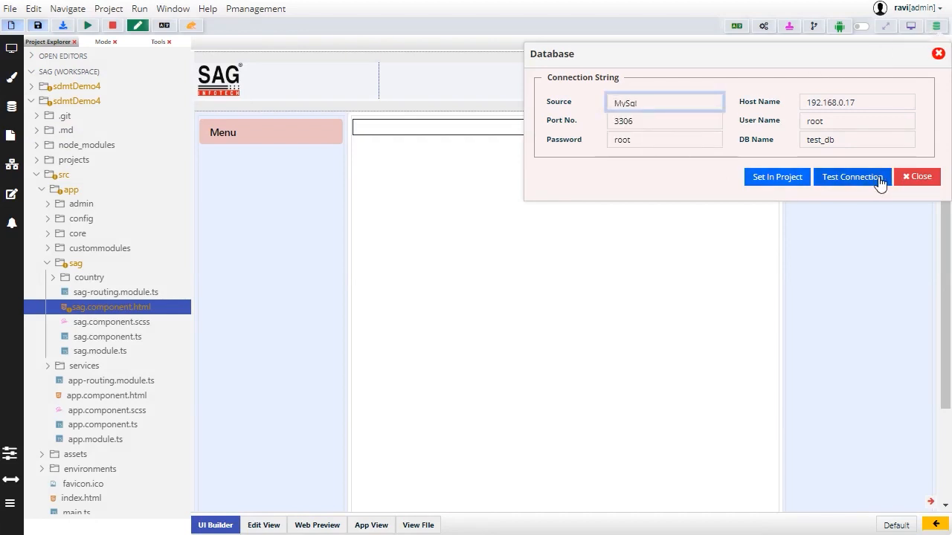
pyautogui.click(851, 177)
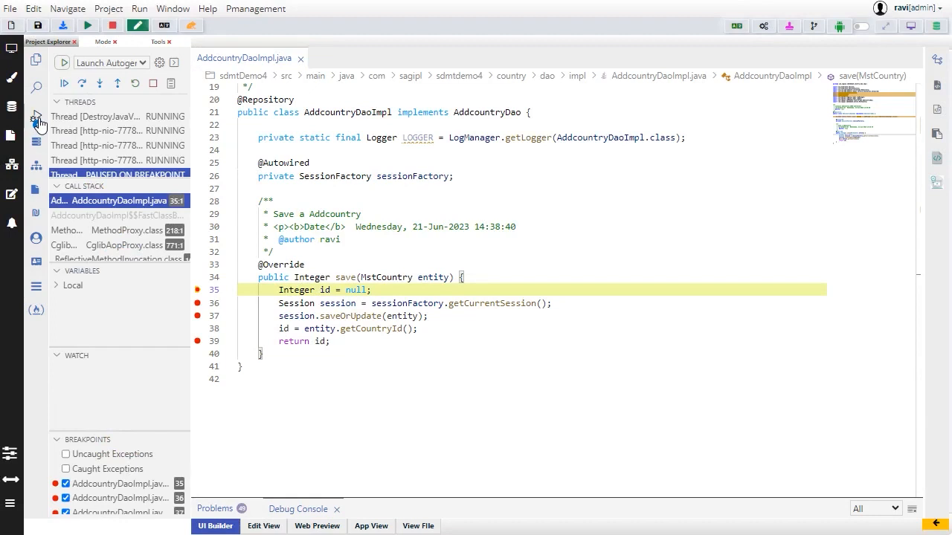
# Run with breakpoints to pause at AddcountryDaoImpl's save method, then view addcountry.component.ts.
pyautogui.click(80, 83)
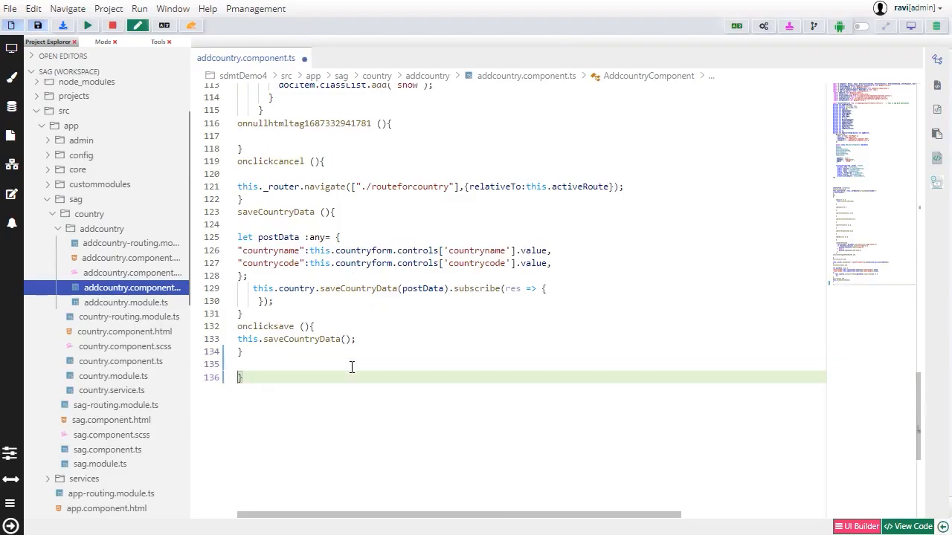
# Add a saveDataBase() method that logs a 'Data Sav...' message via console.log.
pyautogui.write('SAv')
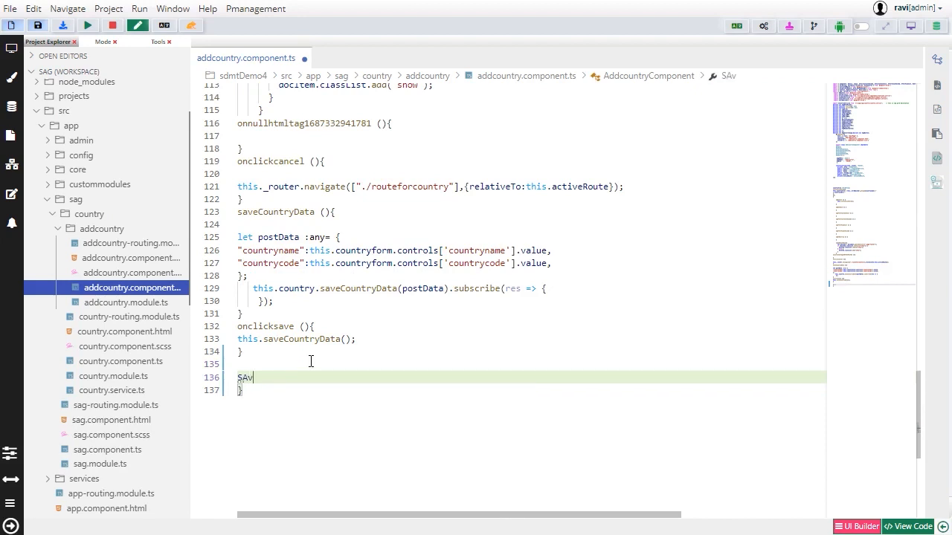
pyautogui.write('saveDa')
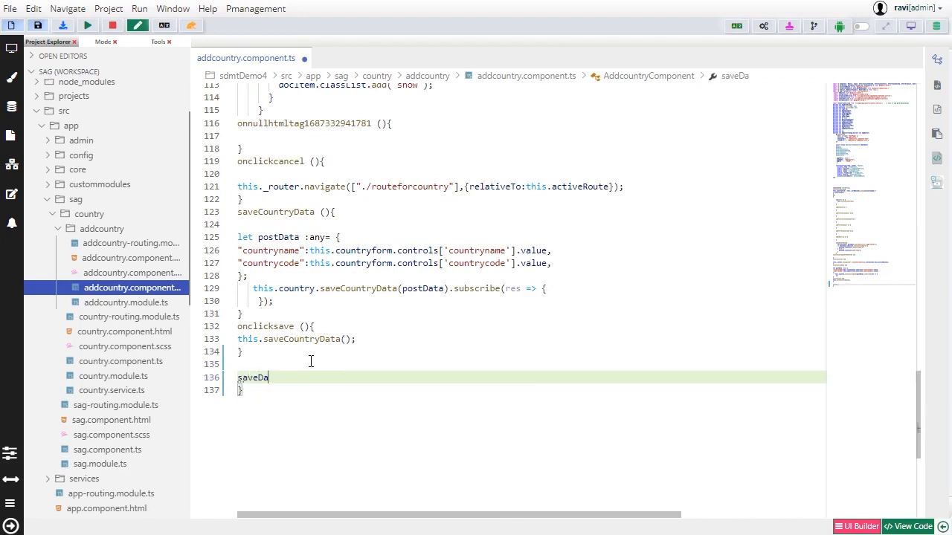
pyautogui.write('taBase()')
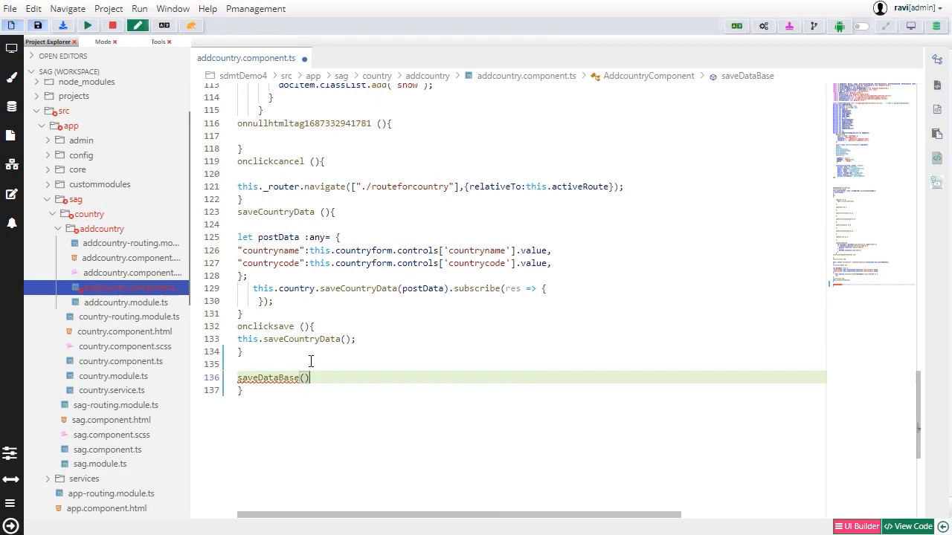
pyautogui.write('log("");')
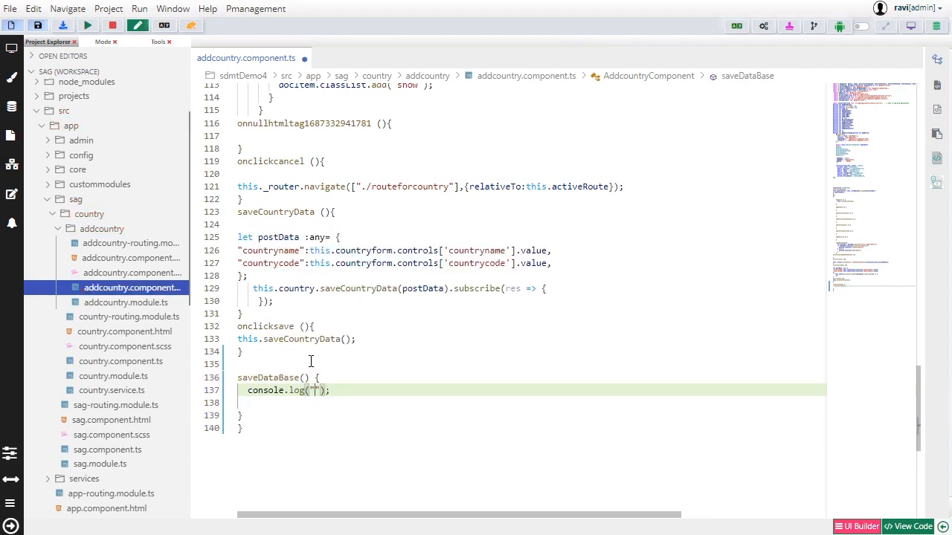
pyautogui.write('Data Save')
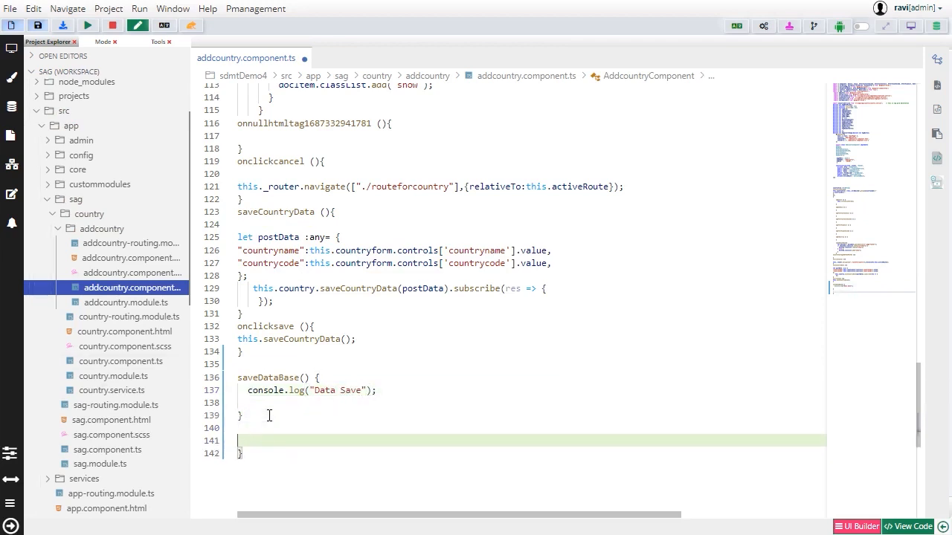
# Add an addEntity() method with a console.log call, then compare original and modified file versions.
pyautogui.write('addEntity()')
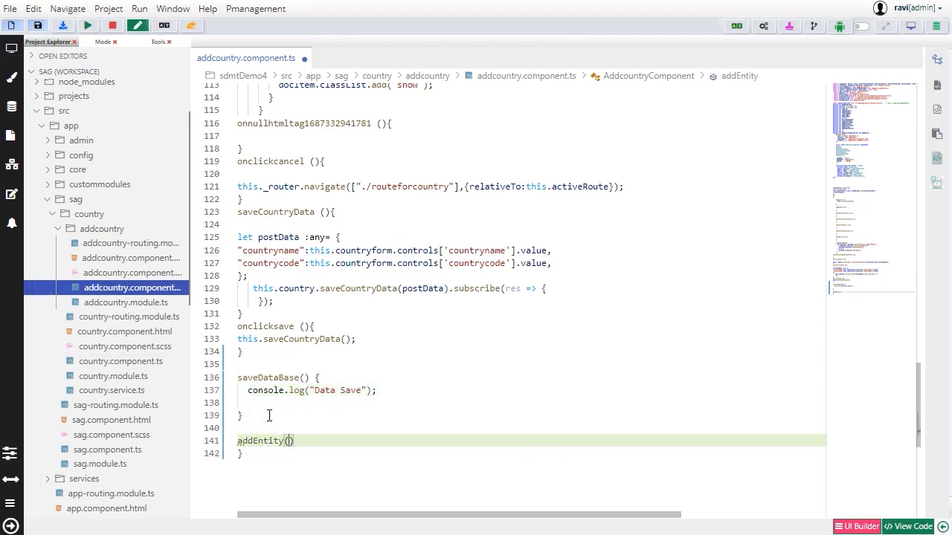
pyautogui.write('log("Save Entity");')
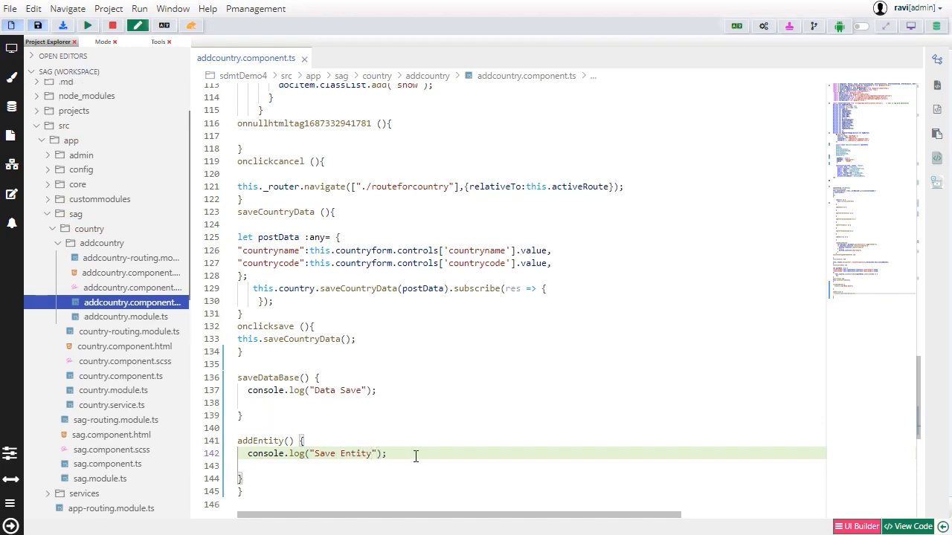
pyautogui.moveTo(937, 134)
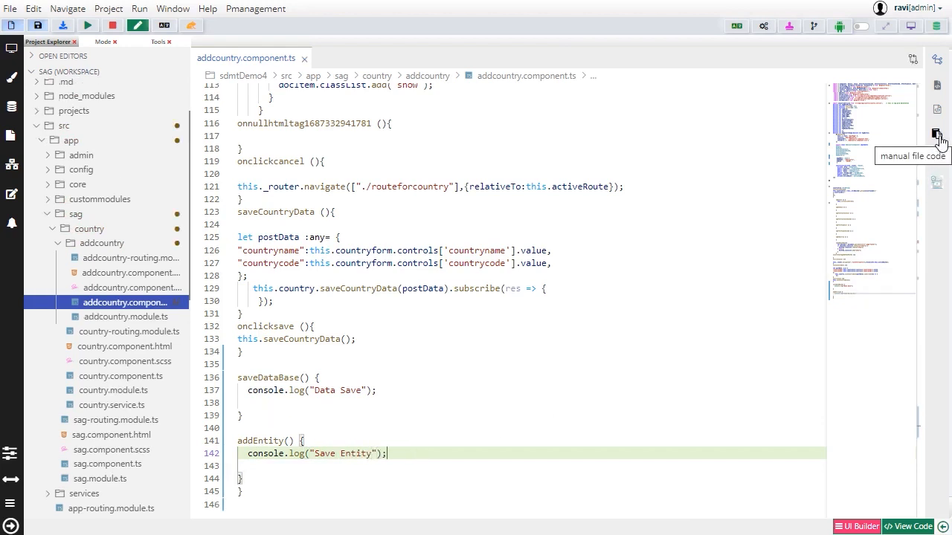
pyautogui.click(938, 134)
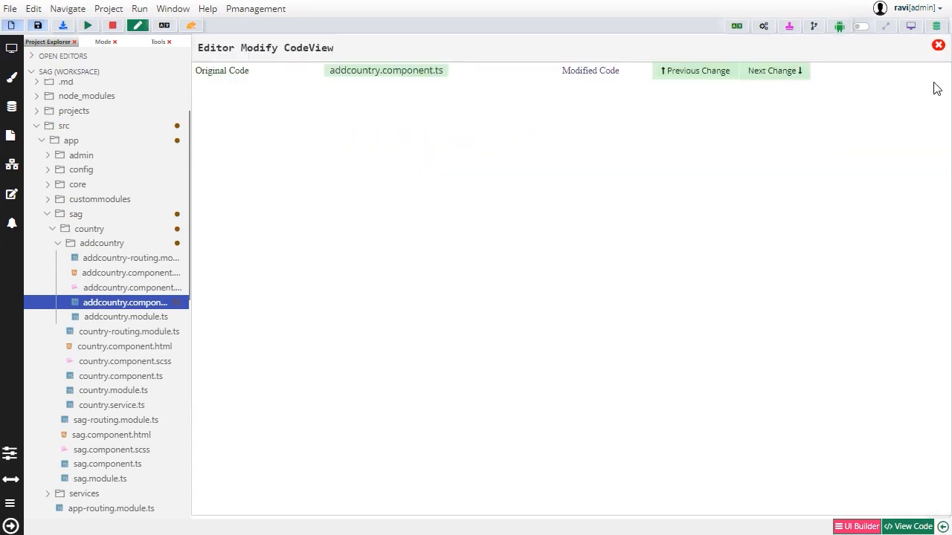